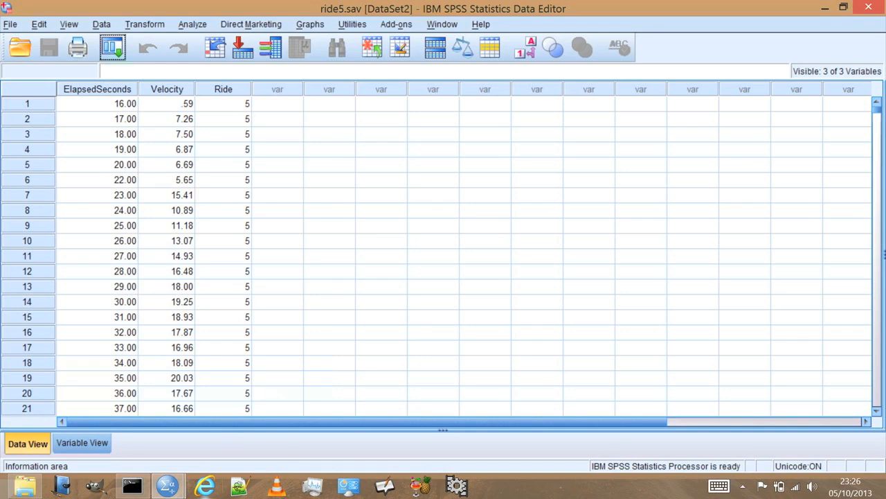
{"action": "mouse_move", "coordinate": [210, 486]}
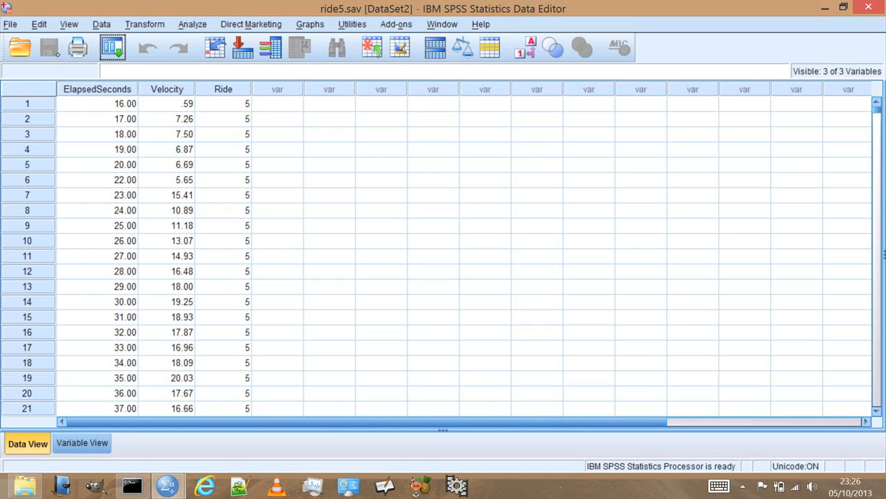
{"action": "mouse_move", "coordinate": [89, 105]}
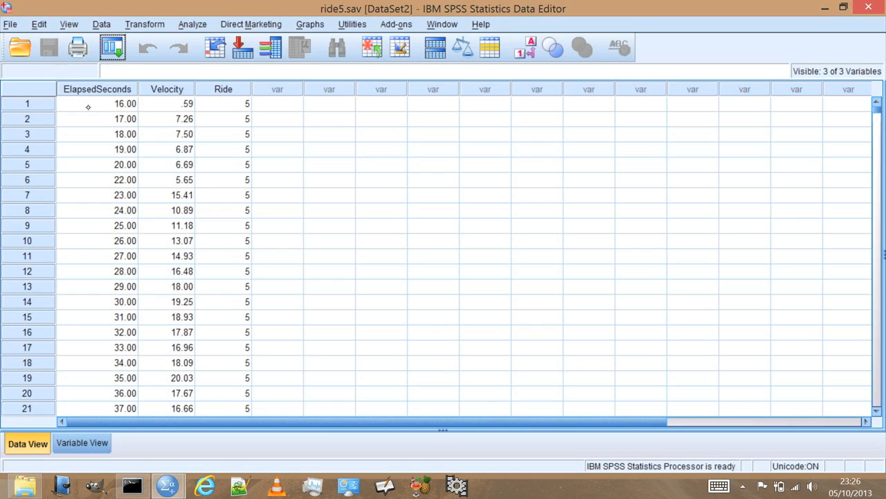
Select every ride5 case from the first row to the last row 4244 and switch to ride1.sav
{"action": "left_click", "coordinate": [97, 103]}
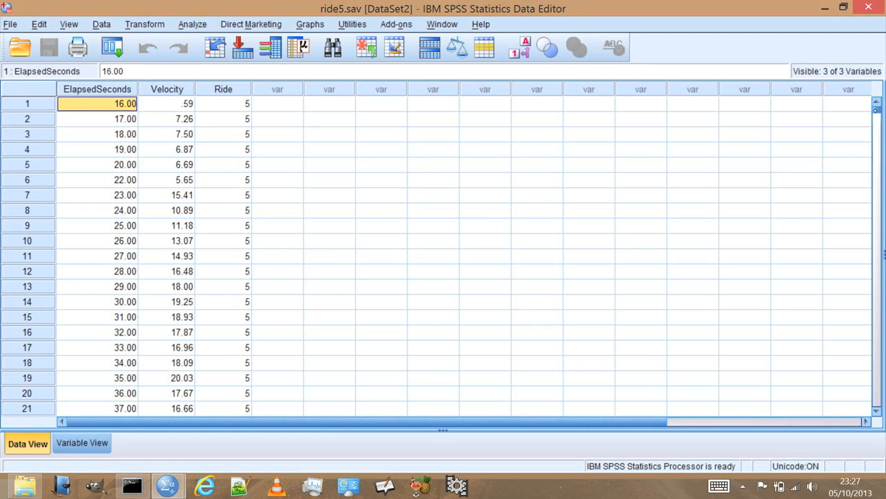
{"action": "scroll", "scroll_direction": "down", "scroll_amount": 3}
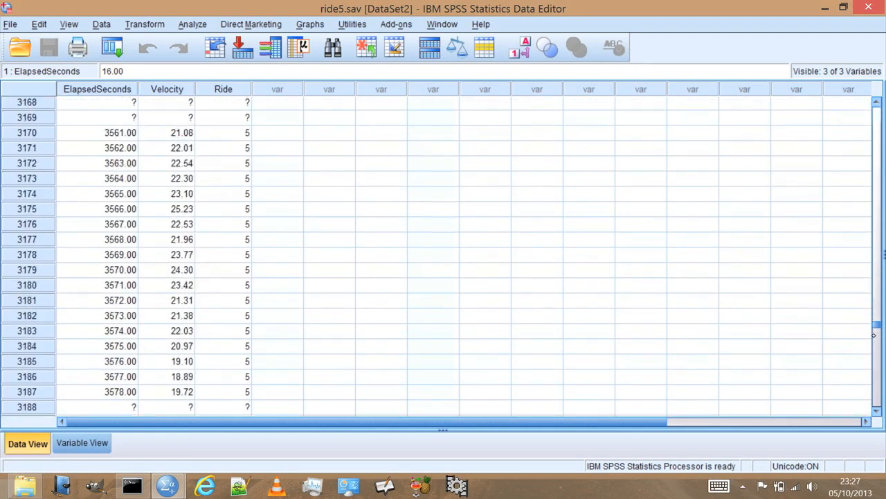
{"action": "scroll", "scroll_direction": "down", "scroll_amount": 3}
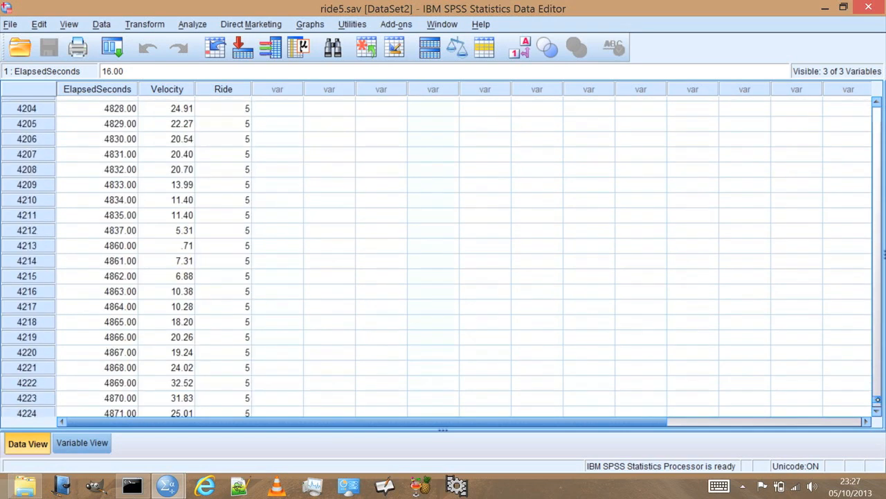
{"action": "scroll", "scroll_direction": "down", "scroll_amount": 3}
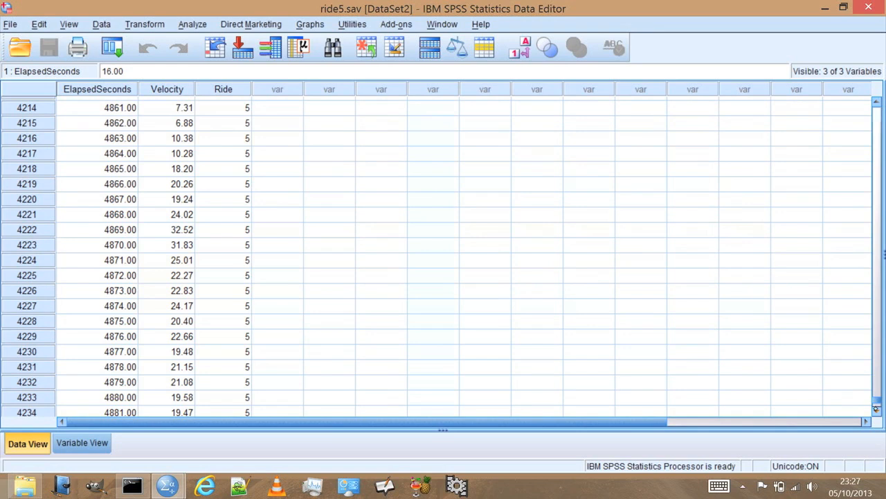
{"action": "scroll", "scroll_direction": "down", "scroll_amount": 3}
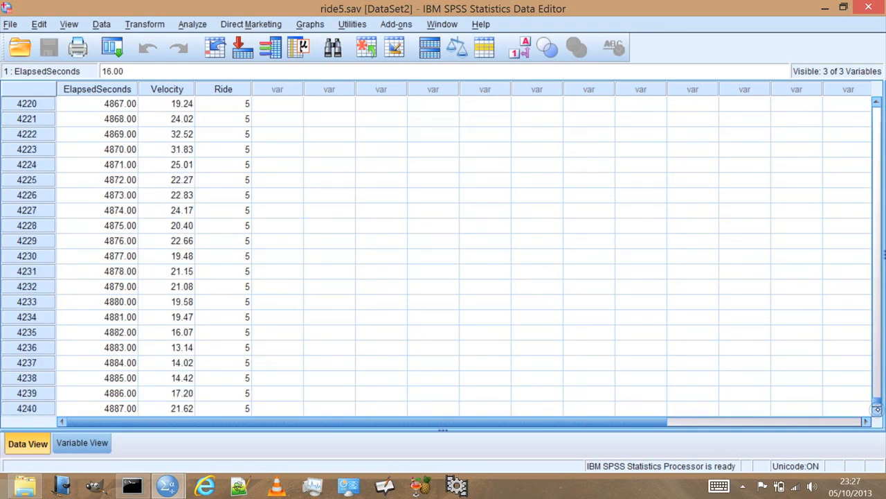
{"action": "scroll", "scroll_direction": "down", "scroll_amount": 3}
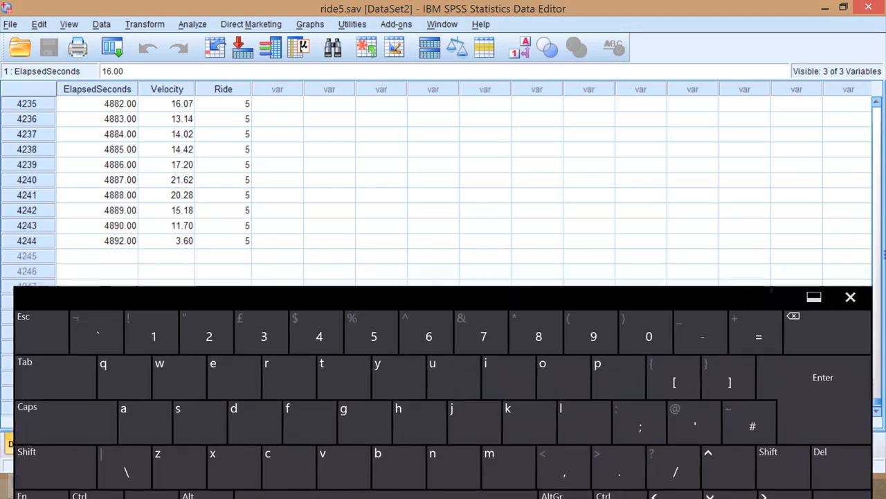
{"action": "left_click", "coordinate": [27, 460]}
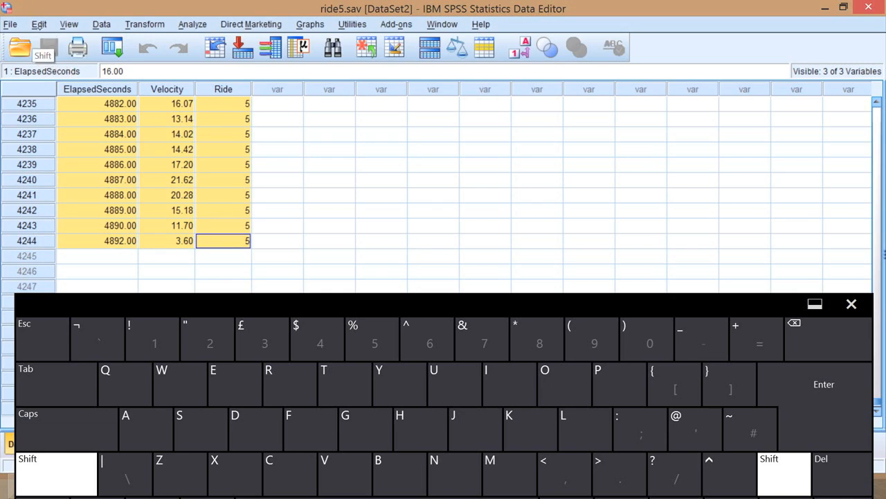
{"action": "left_click", "coordinate": [33, 25]}
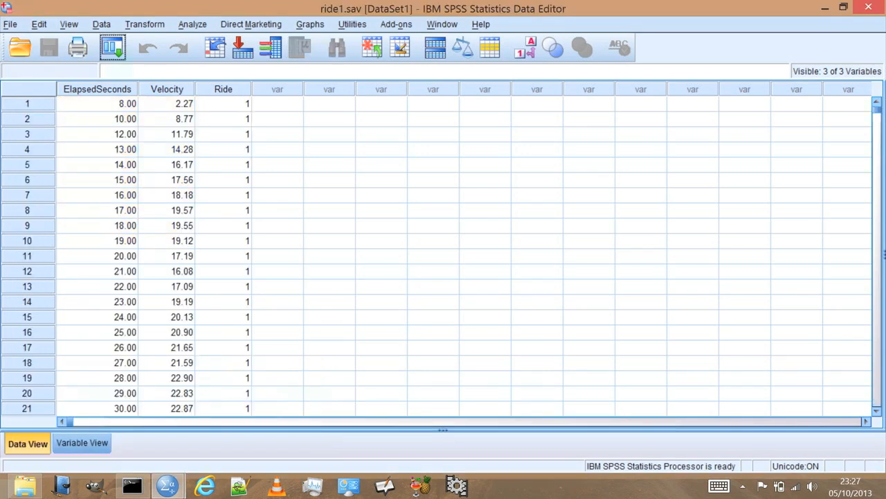
Paste the ride5 cases into the first empty row after case 4170 via Edit > Paste
{"action": "scroll", "scroll_direction": "down", "scroll_amount": 3}
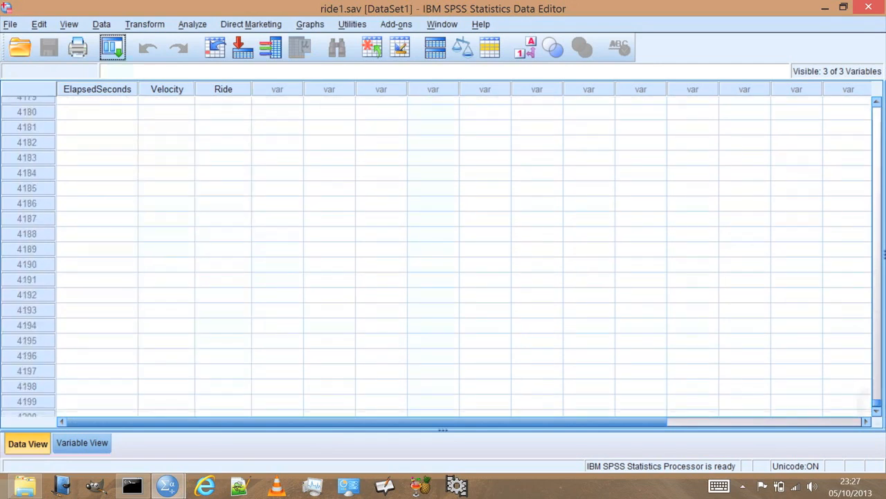
{"action": "scroll", "scroll_direction": "up", "scroll_amount": 3}
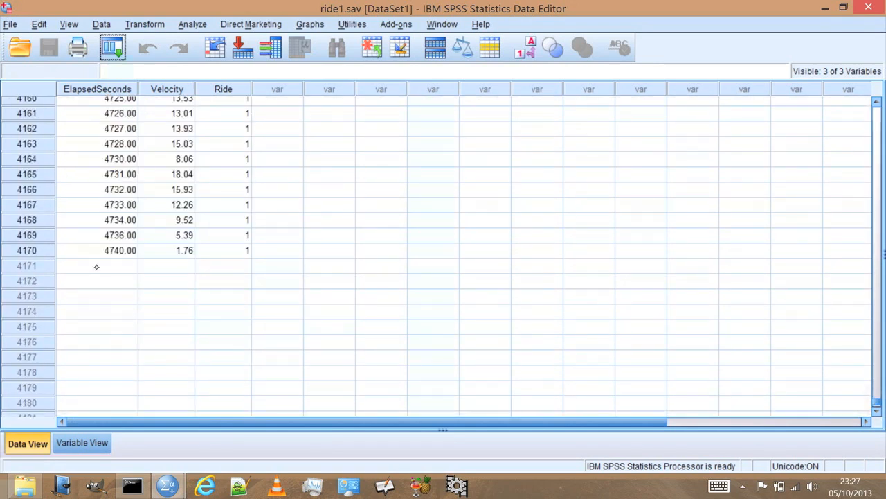
{"action": "left_click", "coordinate": [97, 266]}
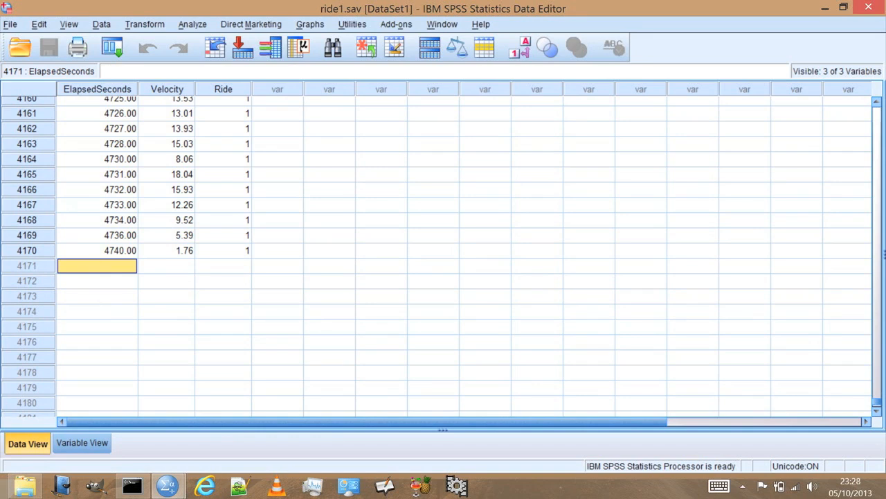
{"action": "left_click", "coordinate": [34, 25]}
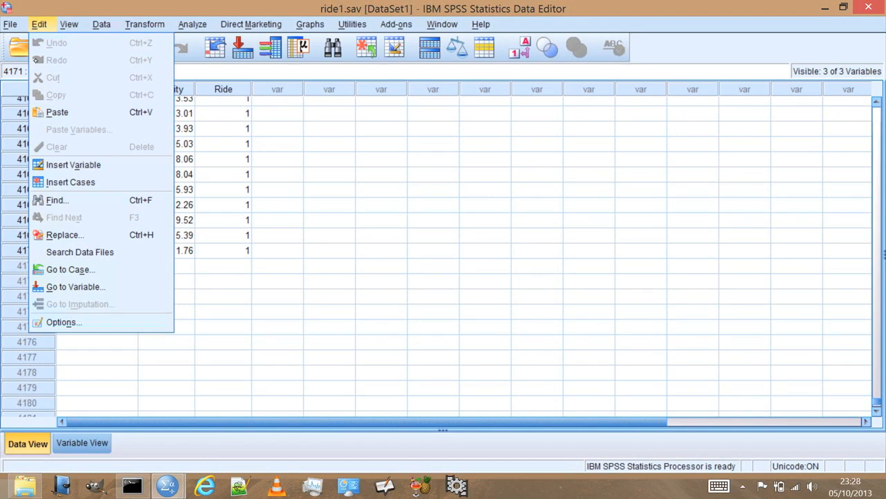
{"action": "mouse_move", "coordinate": [57, 113]}
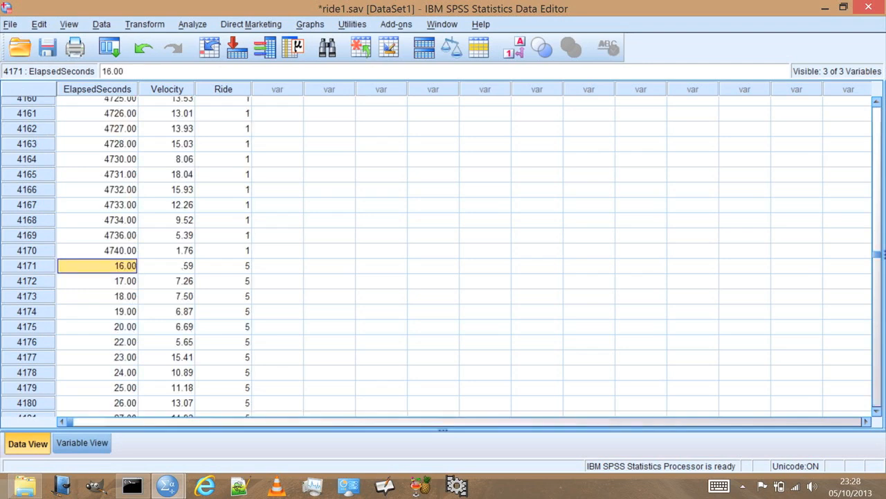
{"action": "mouse_move", "coordinate": [61, 174]}
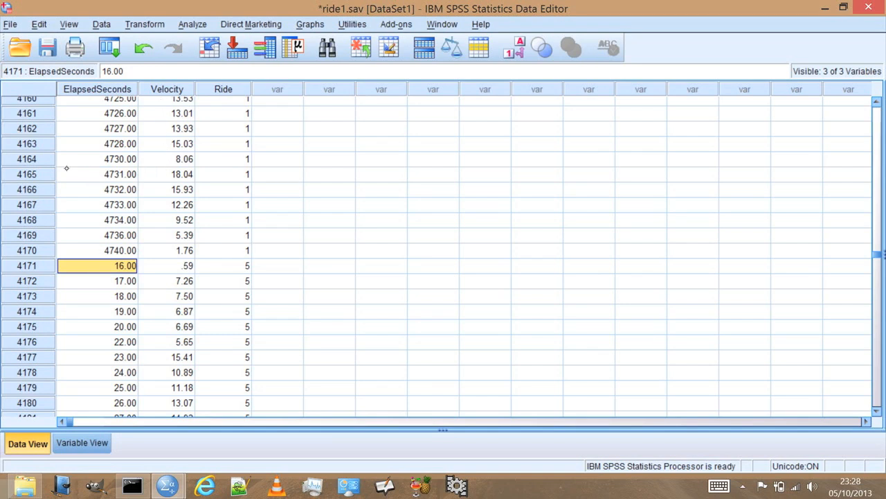
{"action": "mouse_move", "coordinate": [130, 182]}
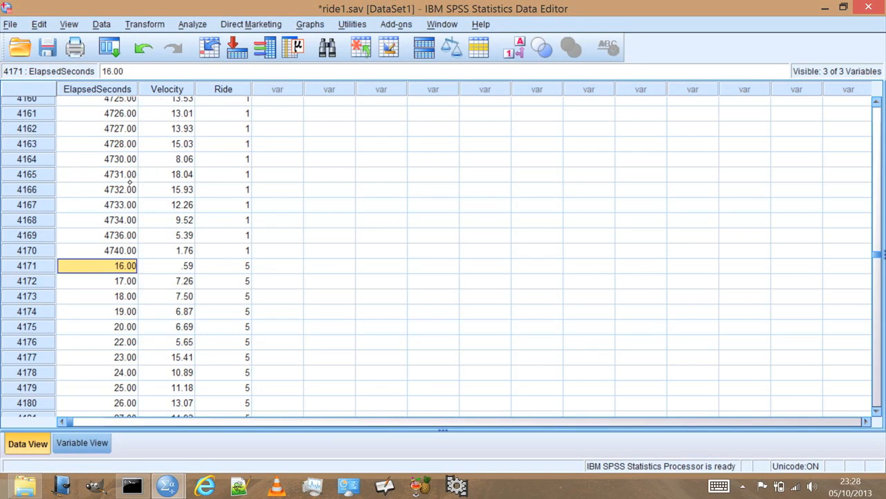
{"action": "mouse_move", "coordinate": [158, 242]}
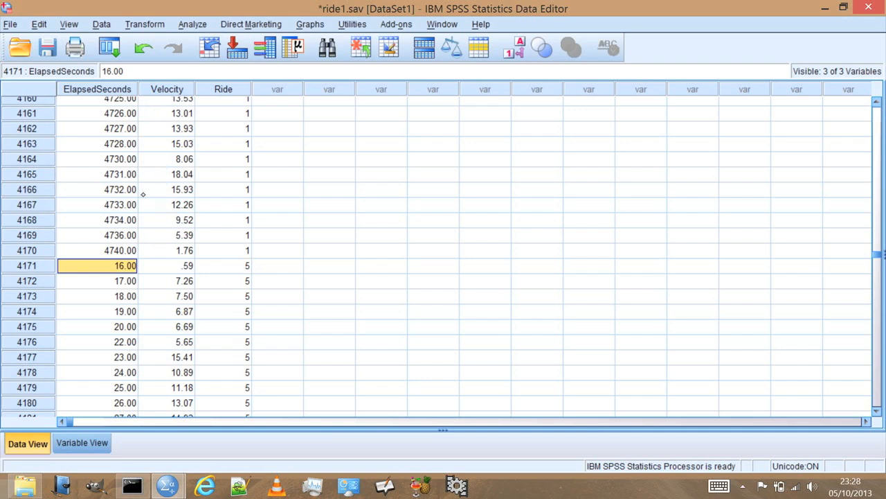
{"action": "mouse_move", "coordinate": [109, 266]}
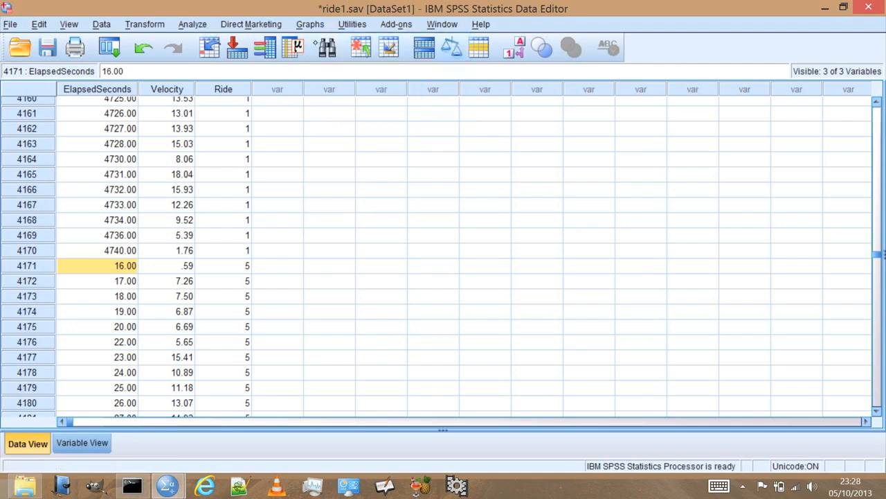
Start the Chart Builder with the Stacked Histogram from the Histogram gallery as template
{"action": "left_click", "coordinate": [310, 25]}
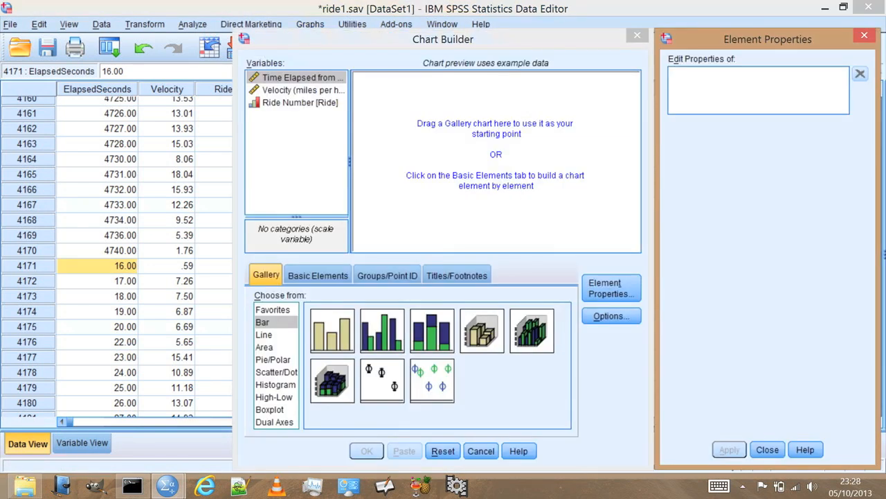
{"action": "left_click", "coordinate": [274, 383]}
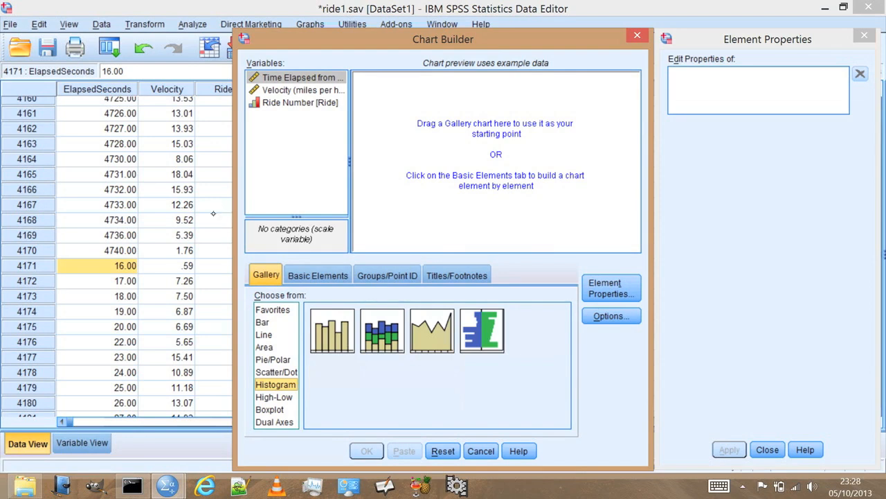
{"action": "mouse_move", "coordinate": [234, 223]}
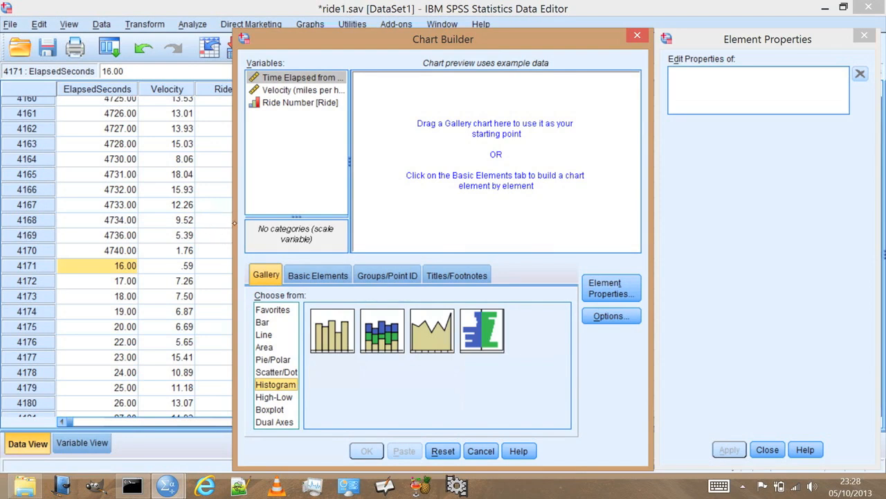
{"action": "mouse_move", "coordinate": [382, 330]}
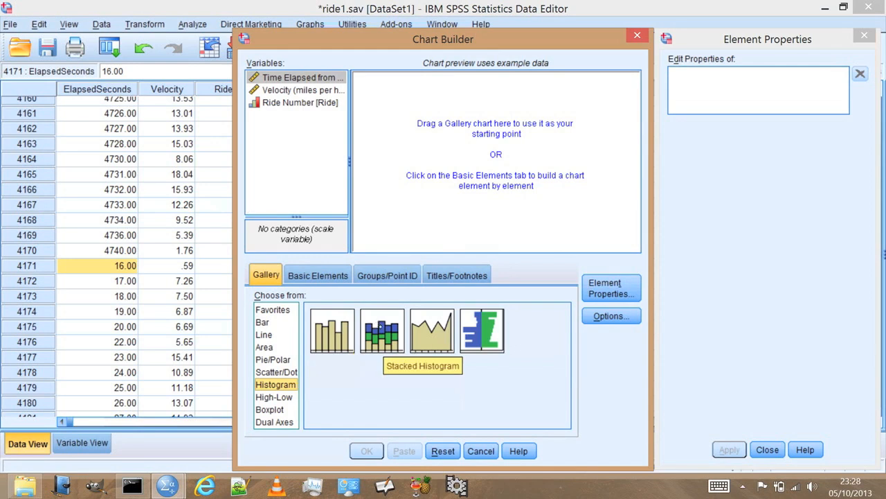
{"action": "mouse_move", "coordinate": [382, 329]}
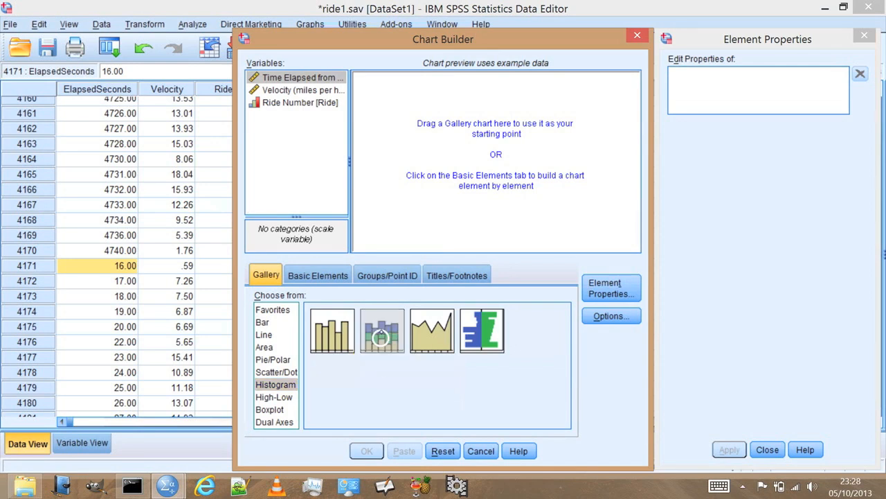
{"action": "right_click", "coordinate": [383, 329]}
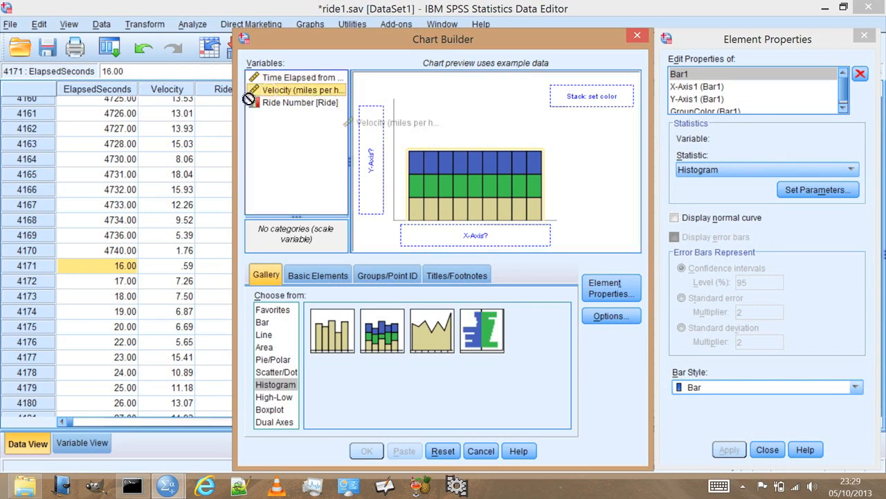
Build the chart with Velocity on the X-axis and Ride Number as the stack colour
{"action": "left_click_drag", "start_coordinate": [302, 90], "coordinate": [477, 236]}
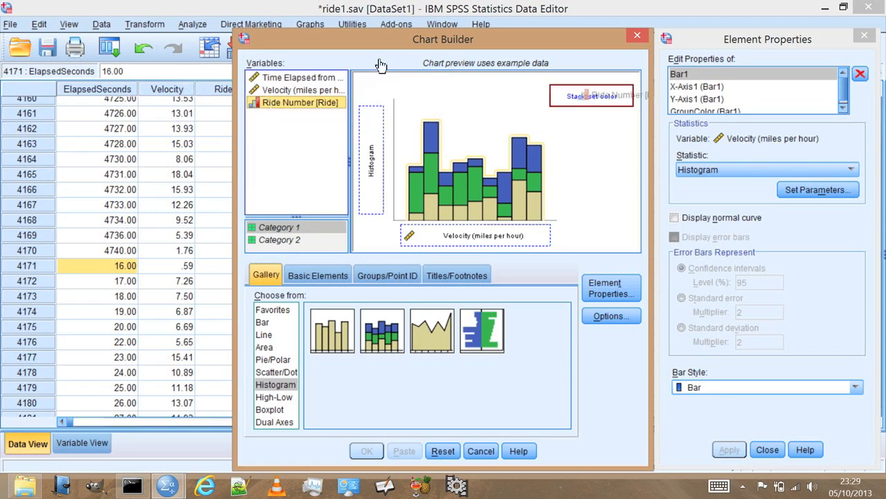
{"action": "mouse_move", "coordinate": [381, 62]}
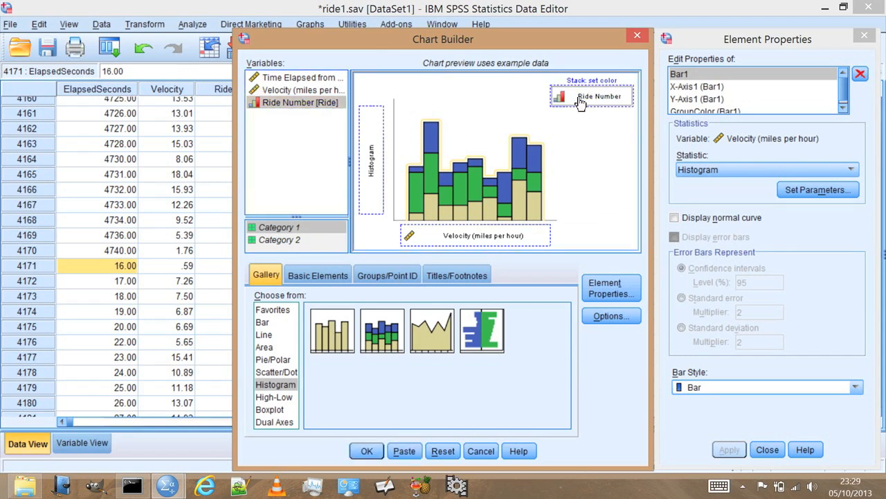
{"action": "mouse_move", "coordinate": [582, 103]}
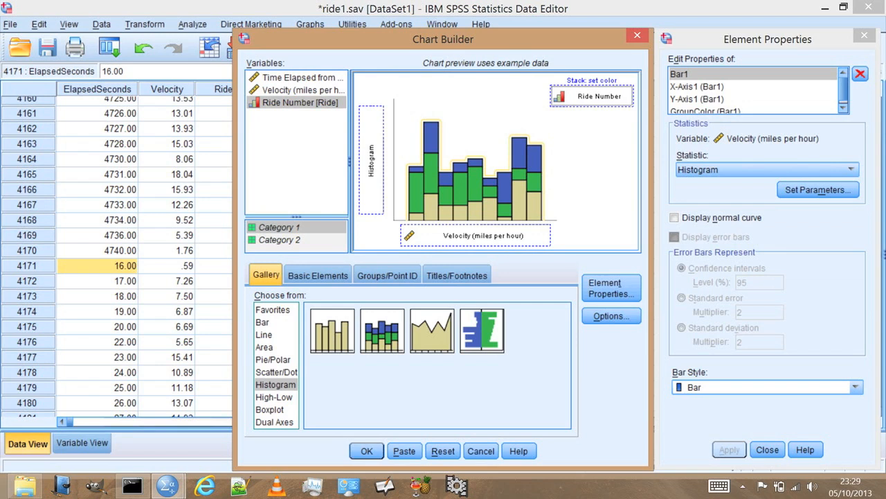
{"action": "left_click", "coordinate": [365, 450]}
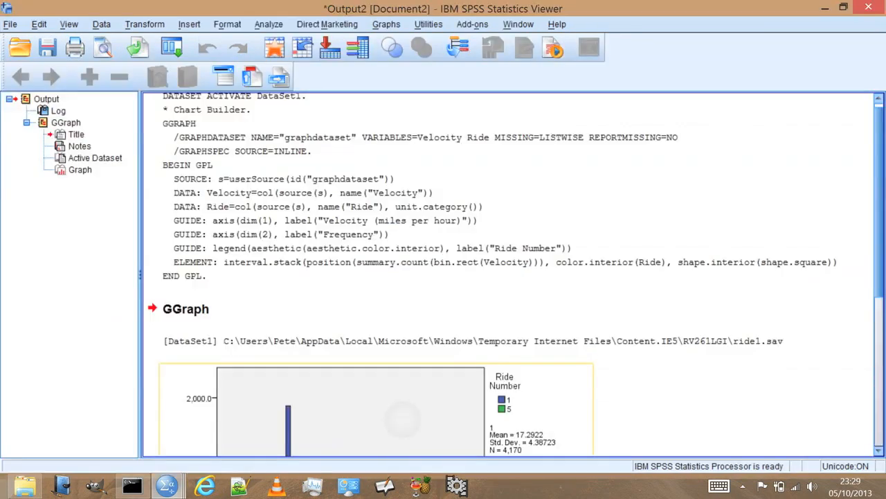
Review the histogram output (ride 1 mean 17.29, ride 5 mean 19.10) and return to the Data Editor
{"action": "scroll", "scroll_direction": "down", "scroll_amount": 3}
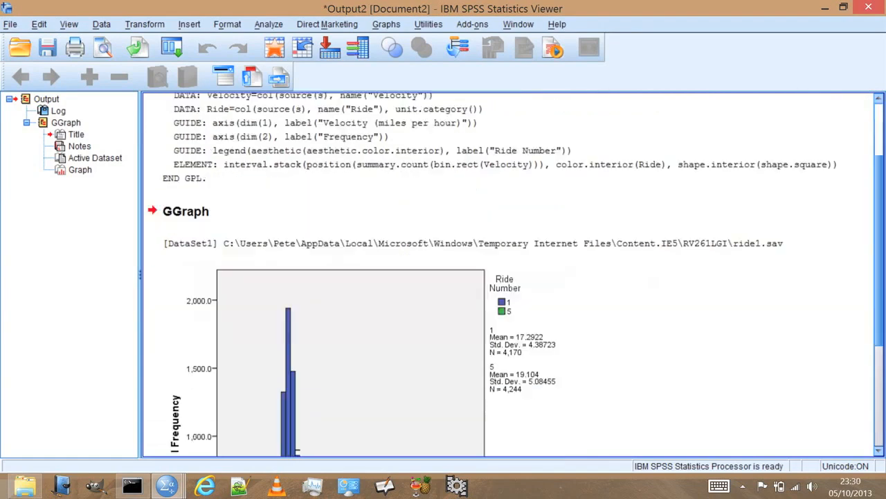
{"action": "scroll", "scroll_direction": "down", "scroll_amount": 3}
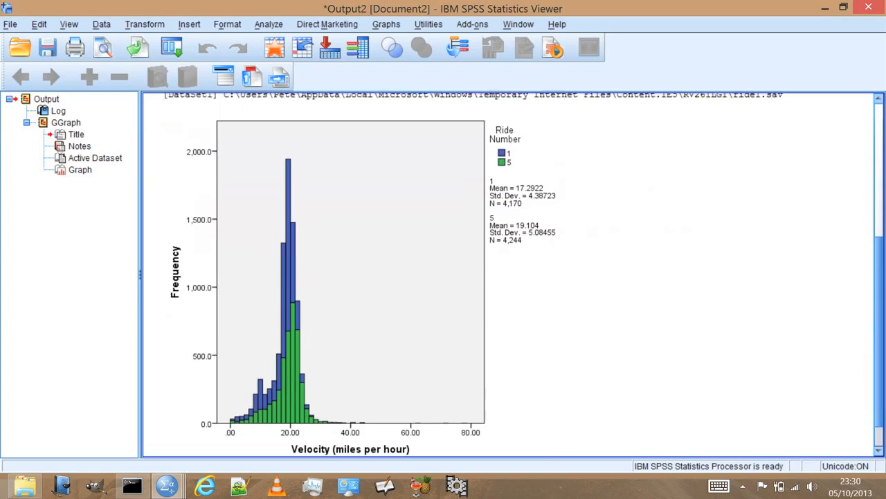
{"action": "left_click", "coordinate": [353, 291]}
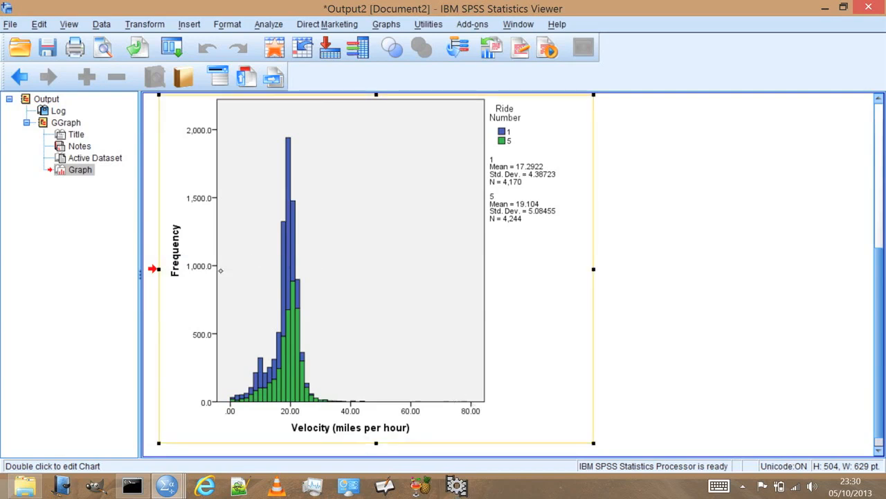
{"action": "mouse_move", "coordinate": [297, 277]}
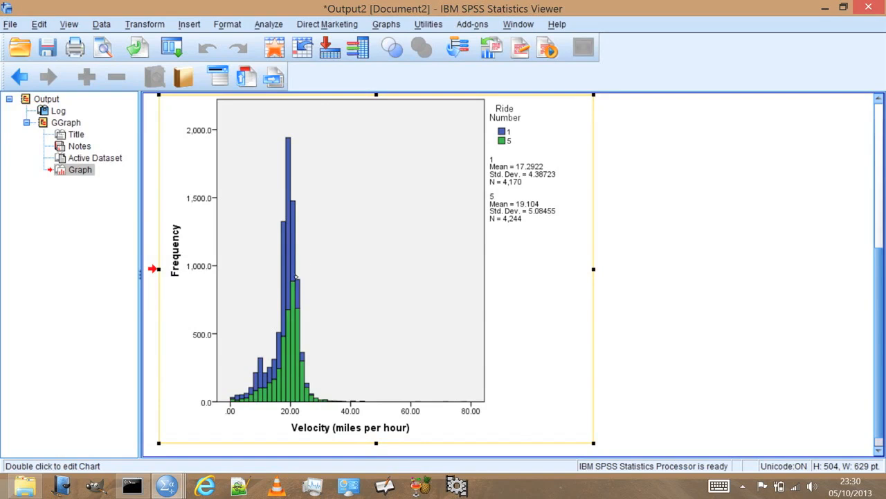
{"action": "mouse_move", "coordinate": [471, 445]}
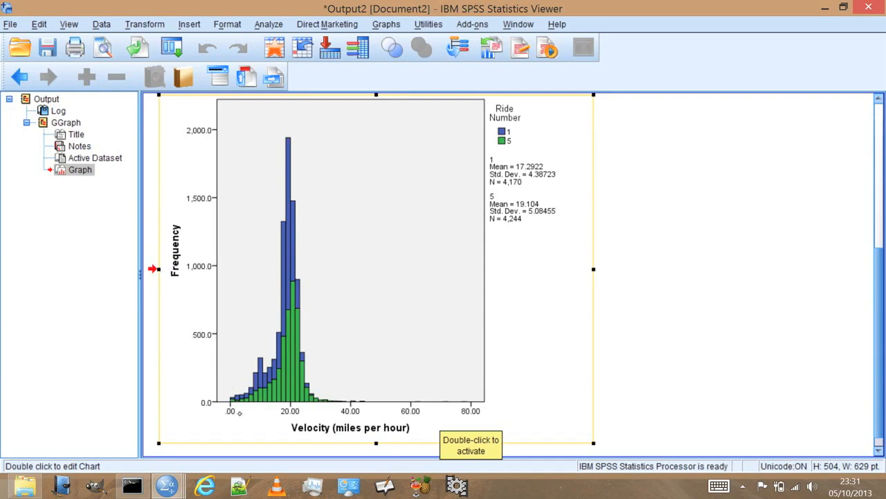
{"action": "mouse_move", "coordinate": [158, 256]}
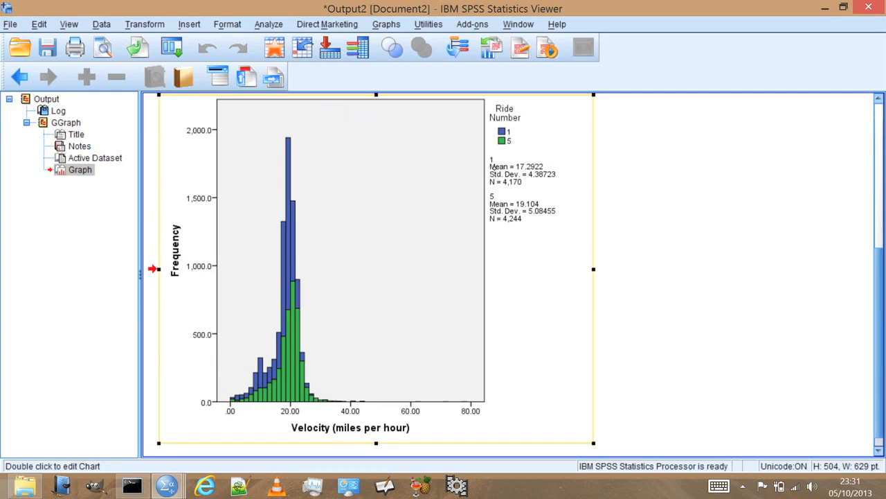
{"action": "mouse_move", "coordinate": [487, 166]}
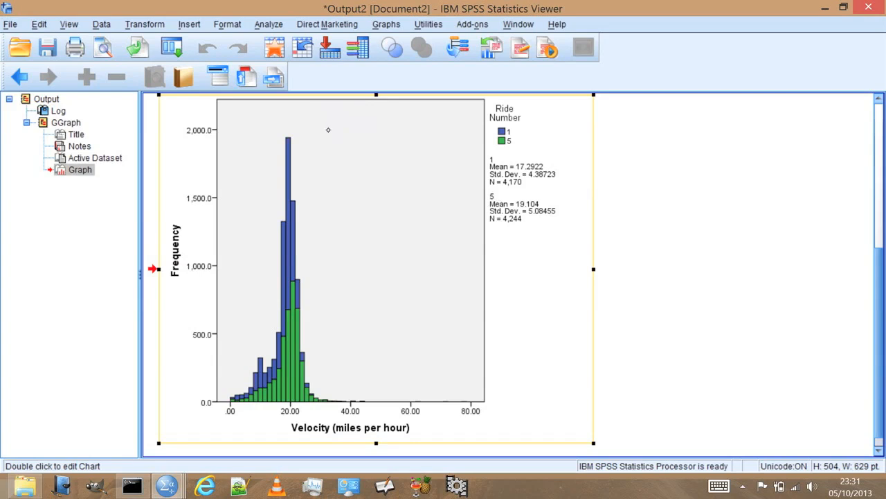
{"action": "mouse_move", "coordinate": [336, 143]}
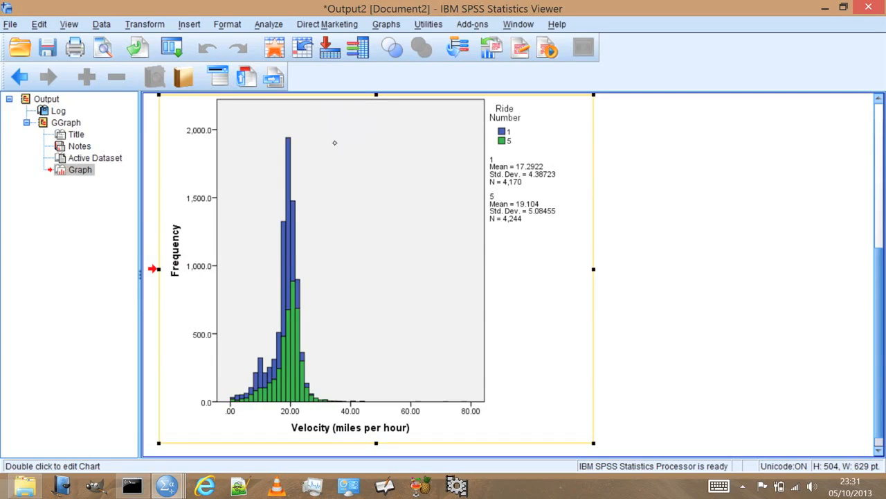
{"action": "mouse_move", "coordinate": [533, 200]}
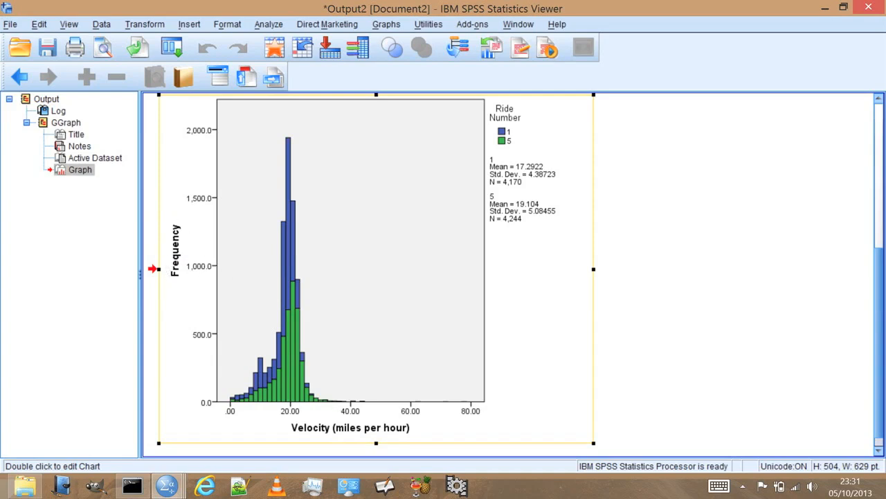
{"action": "mouse_move", "coordinate": [288, 416]}
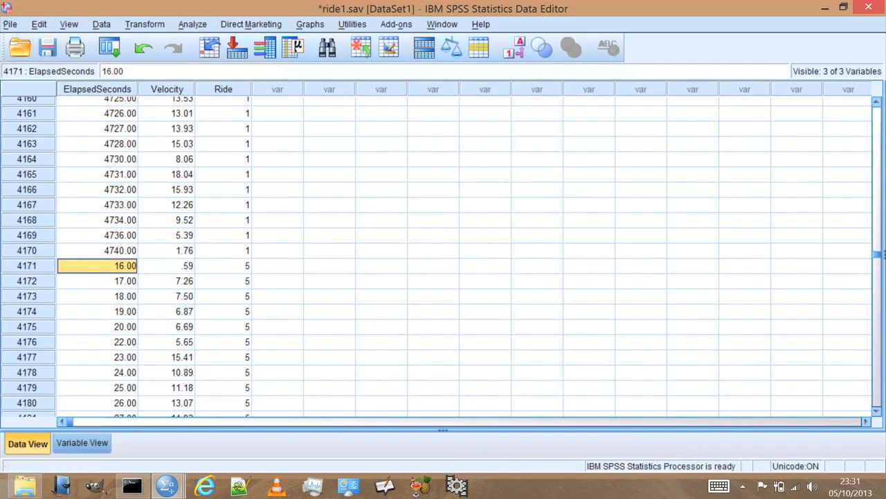
Save the combined dataset under the new name 'ride1 and 5.sav'
{"action": "left_click", "coordinate": [11, 25]}
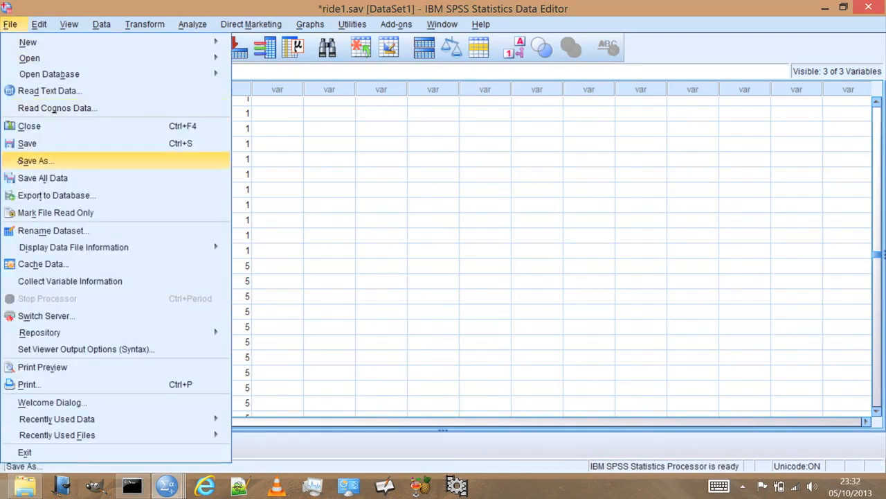
{"action": "left_click", "coordinate": [36, 160]}
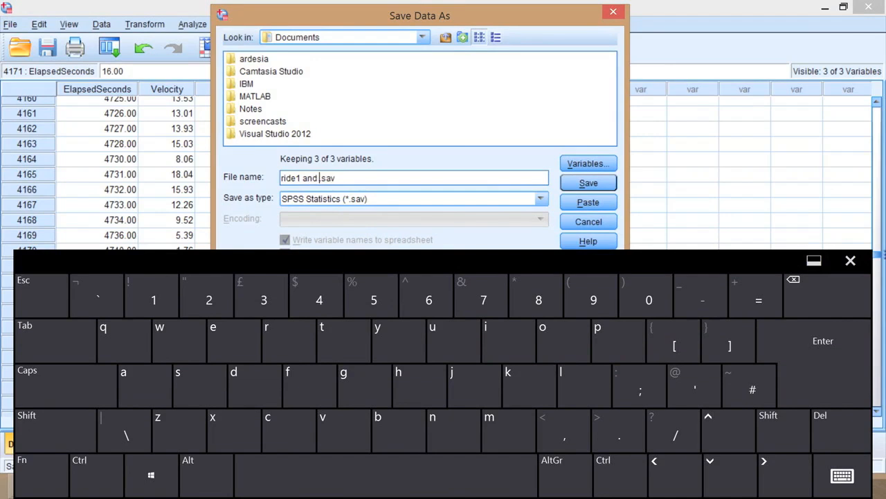
{"action": "type", "text": "5"}
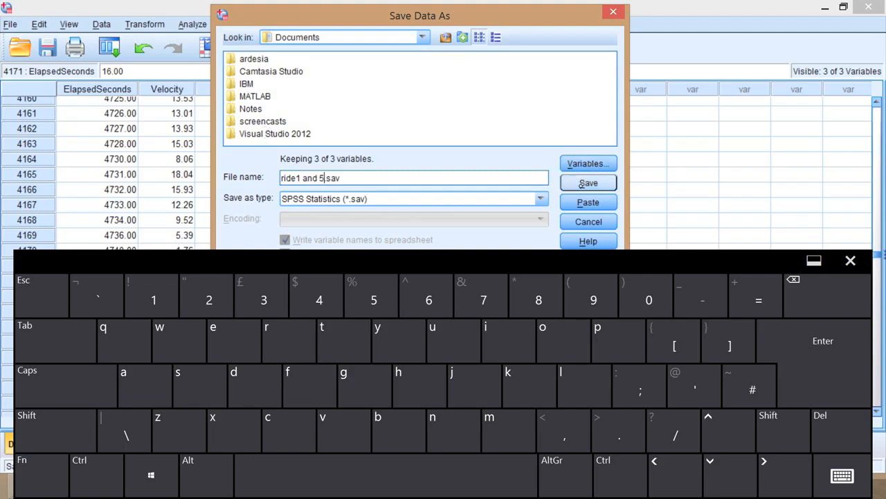
{"action": "left_click", "coordinate": [587, 183]}
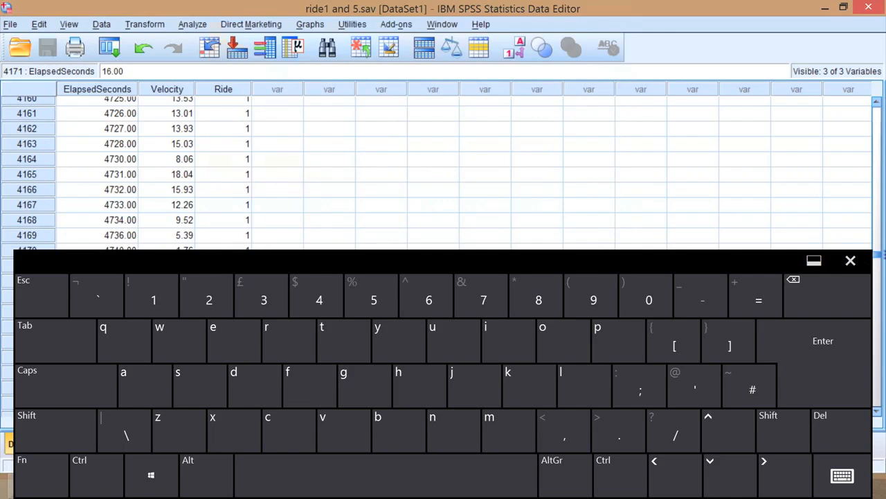
{"action": "left_click", "coordinate": [850, 260]}
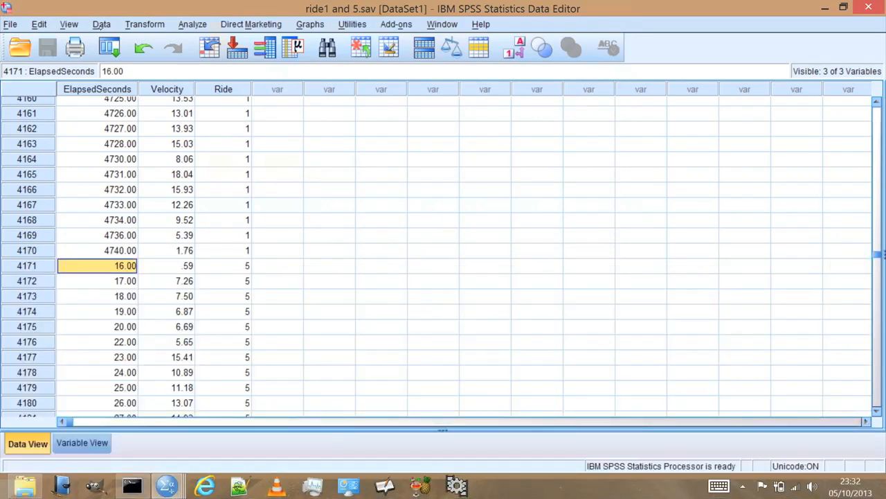
{"action": "left_click", "coordinate": [97, 25]}
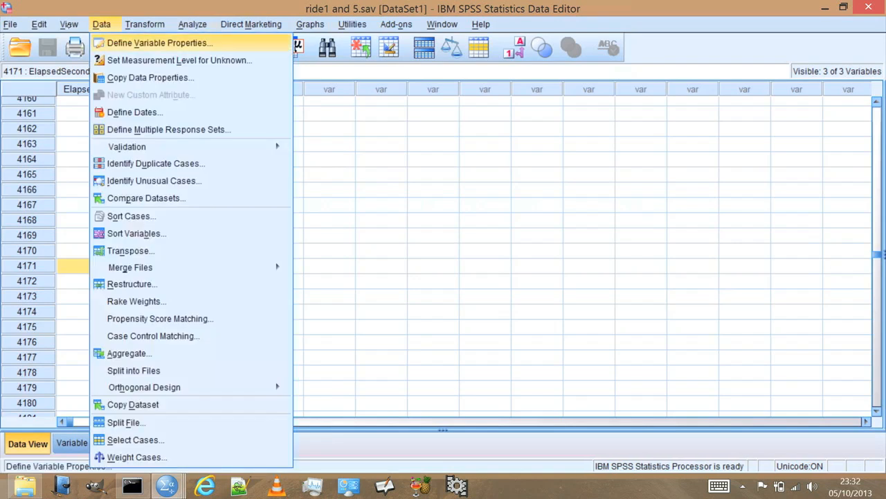
Apply a Select Cases filter with condition Velocity > 10 & Velocity < 30
{"action": "left_click", "coordinate": [136, 440]}
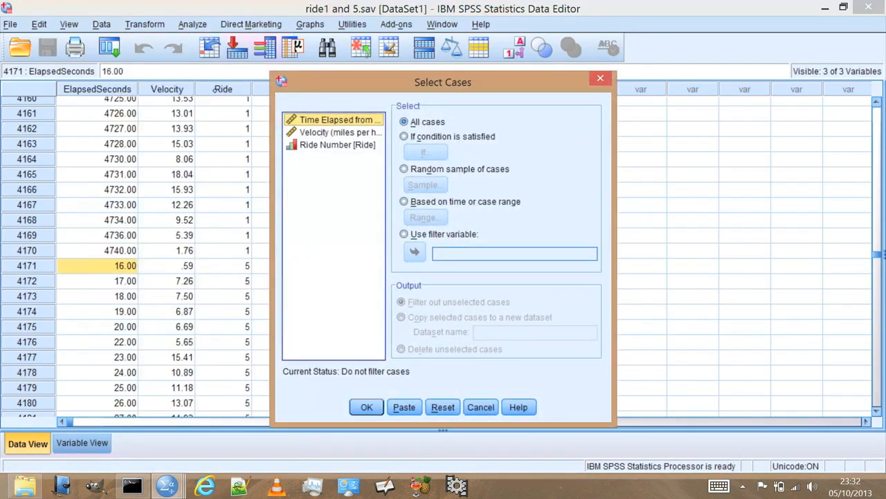
{"action": "left_click", "coordinate": [341, 132]}
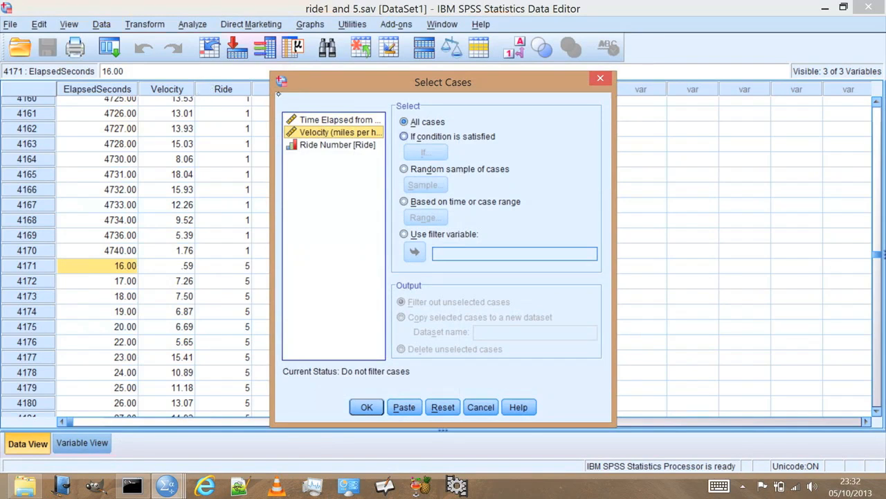
{"action": "left_click", "coordinate": [405, 136]}
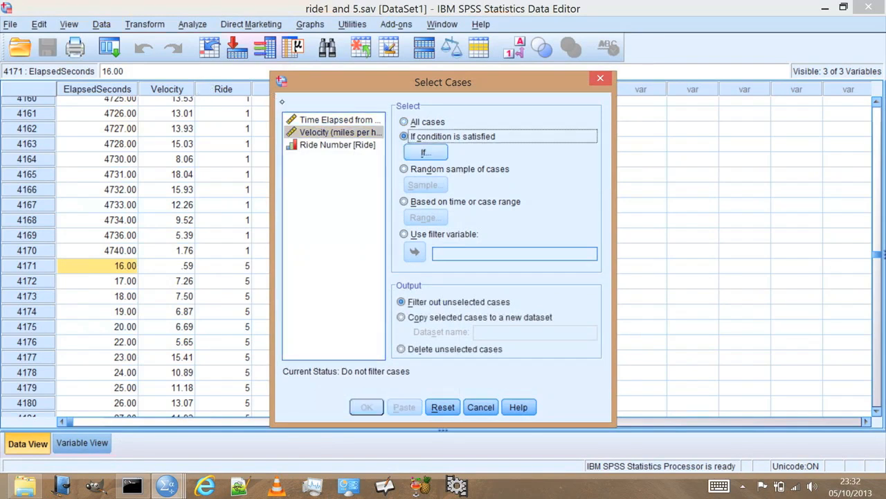
{"action": "left_click", "coordinate": [425, 151]}
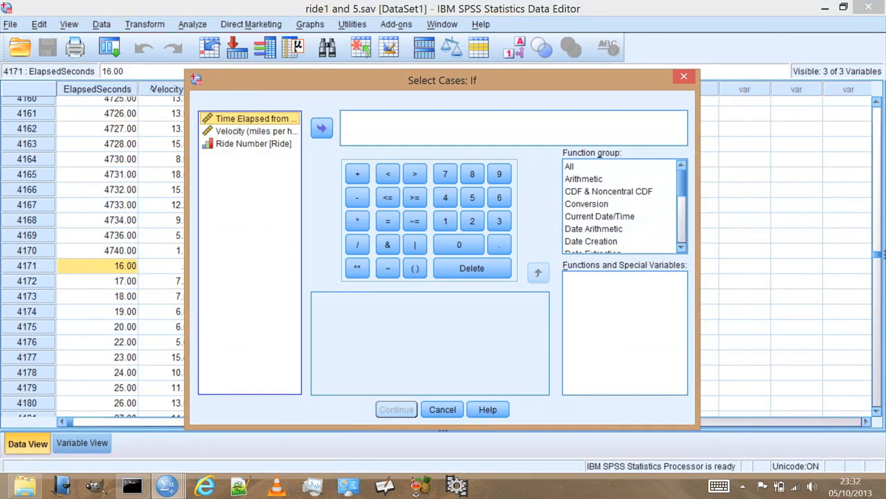
{"action": "left_click", "coordinate": [321, 127]}
{"action": "type", "text": "Velocity > 10"}
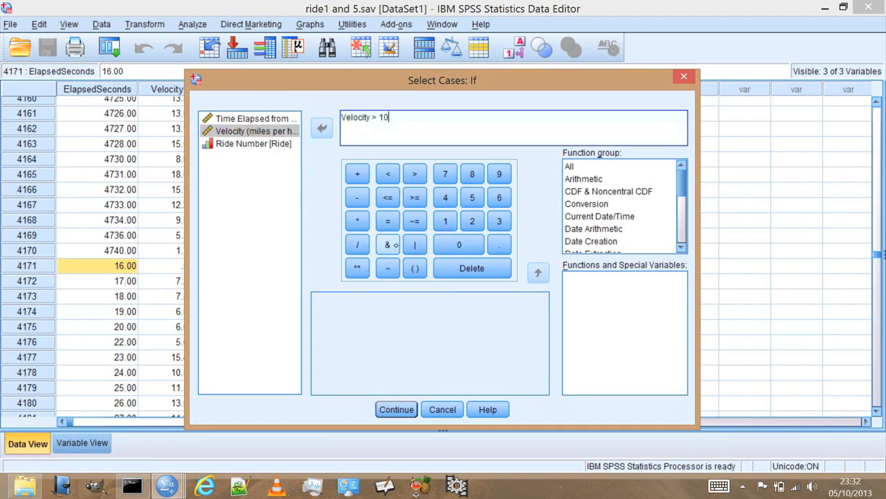
{"action": "left_click", "coordinate": [386, 244]}
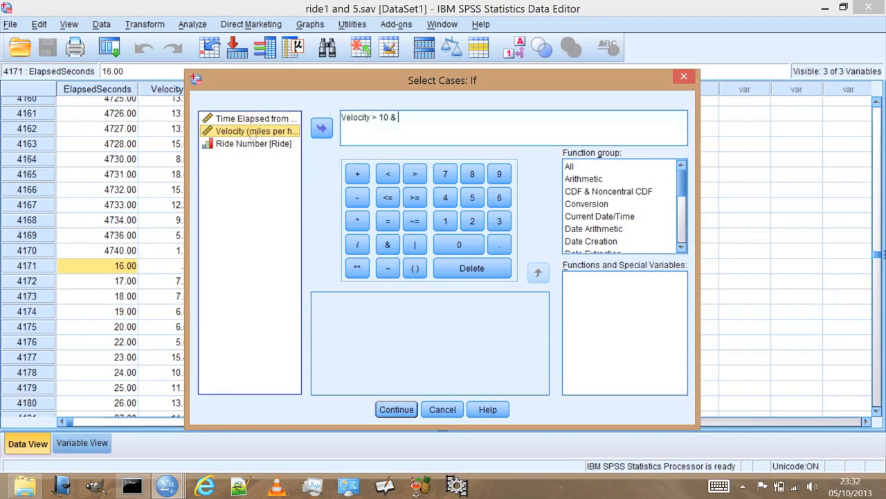
{"action": "type", "text": "Velocity < 30"}
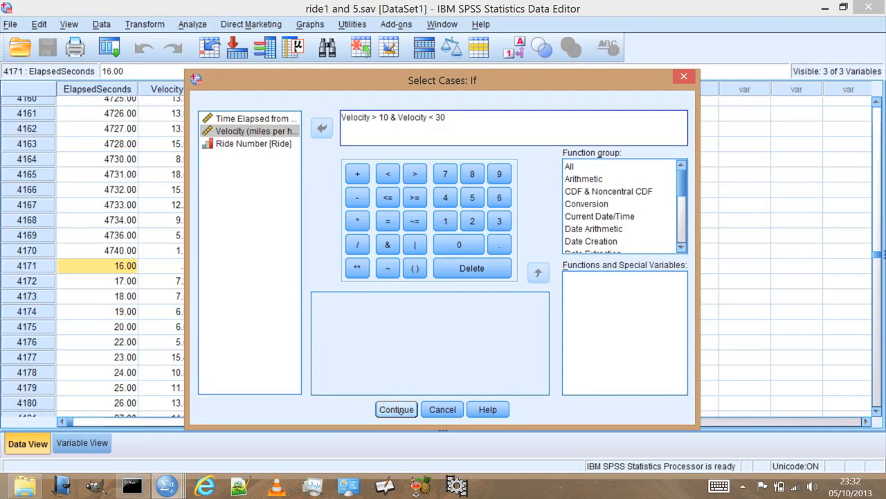
{"action": "left_click", "coordinate": [396, 408]}
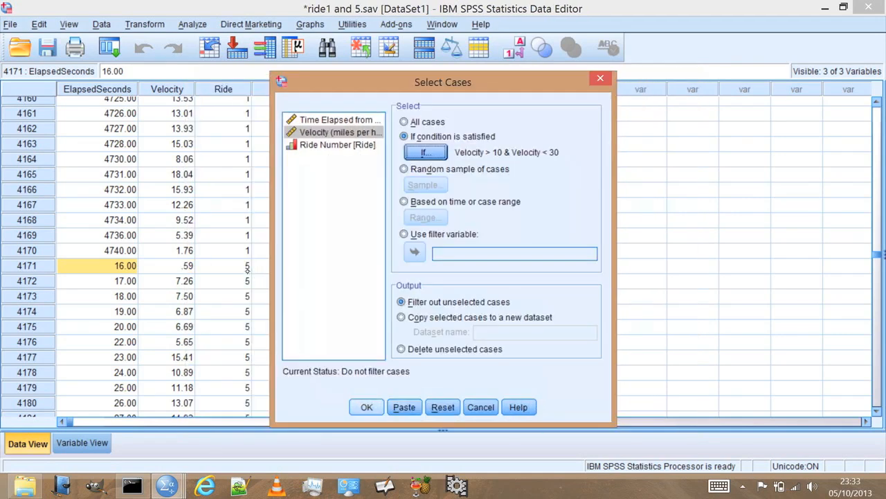
{"action": "left_click", "coordinate": [366, 407]}
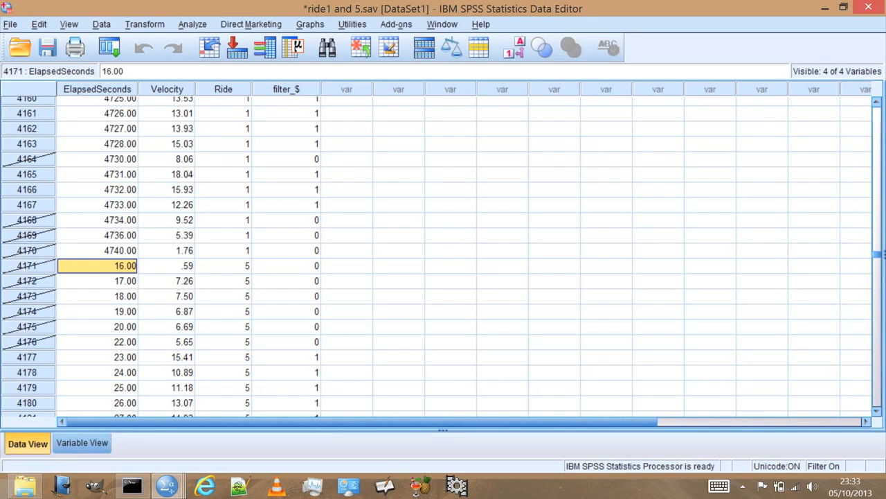
{"action": "left_click", "coordinate": [311, 25]}
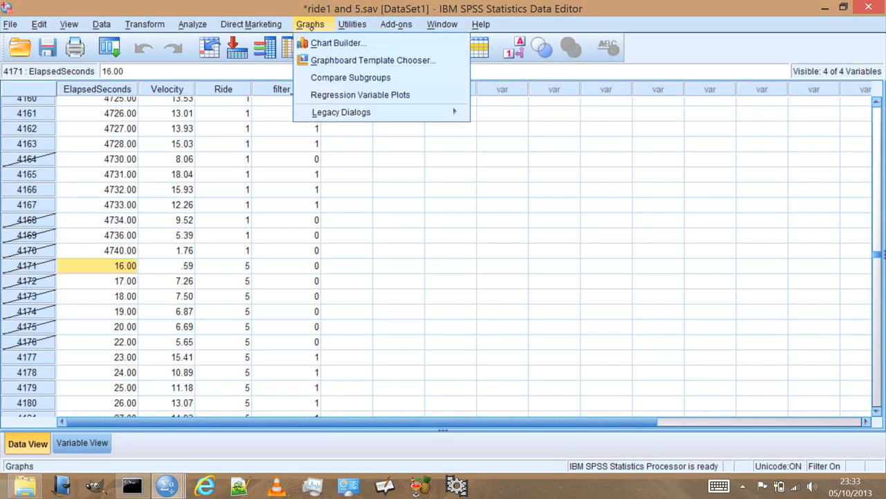
Regenerate the stacked Velocity-by-Ride-Number histogram from the filtered cases
{"action": "left_click", "coordinate": [341, 42]}
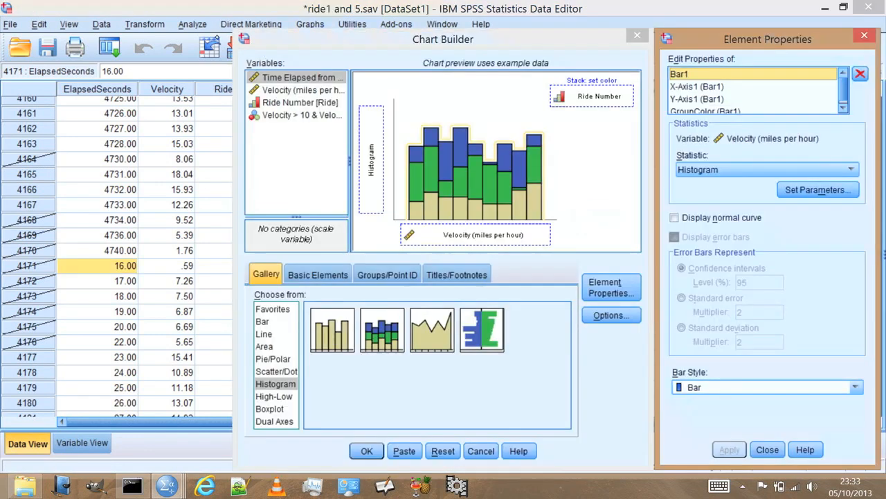
{"action": "mouse_move", "coordinate": [180, 64]}
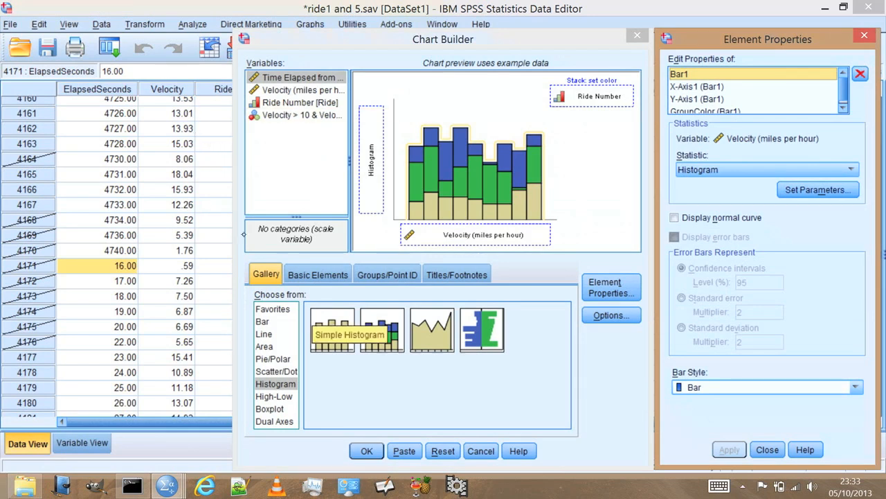
{"action": "left_click", "coordinate": [366, 450]}
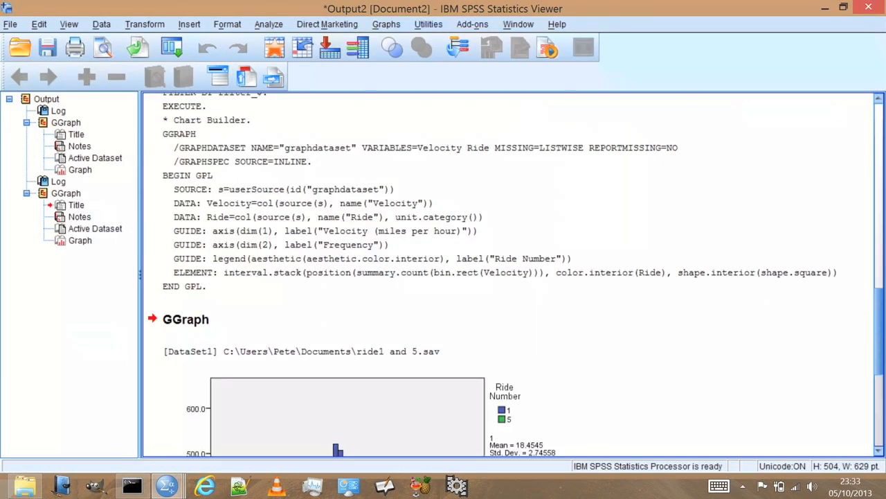
{"action": "scroll", "scroll_direction": "down", "scroll_amount": 3}
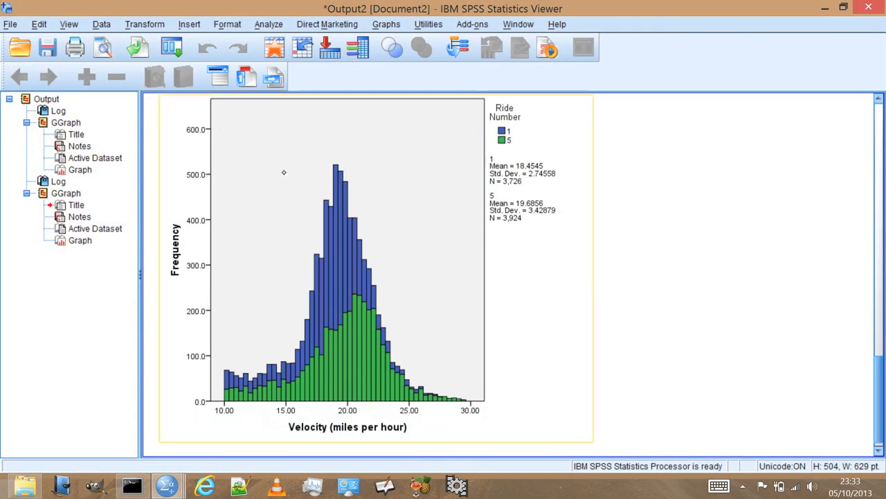
{"action": "mouse_move", "coordinate": [250, 116]}
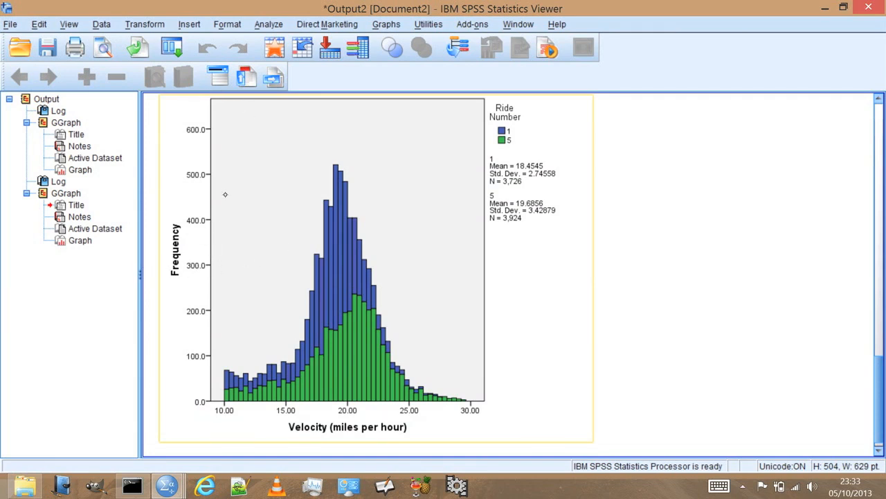
{"action": "mouse_move", "coordinate": [285, 241]}
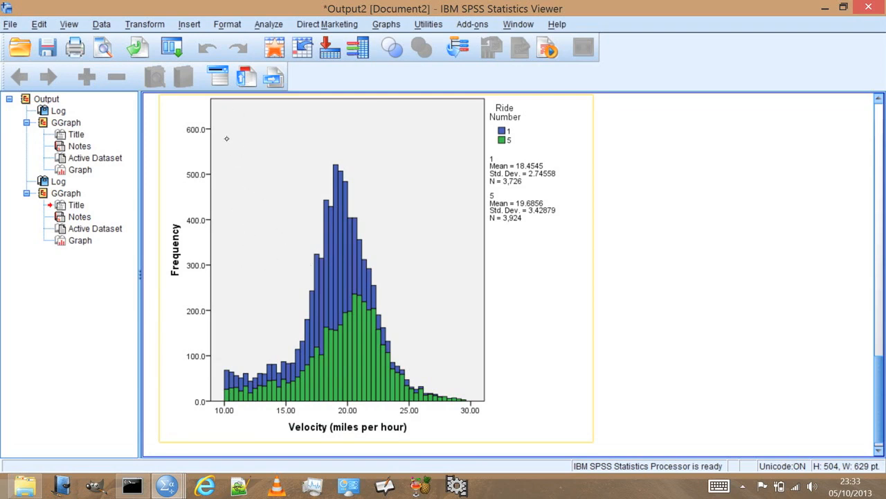
{"action": "mouse_move", "coordinate": [197, 250]}
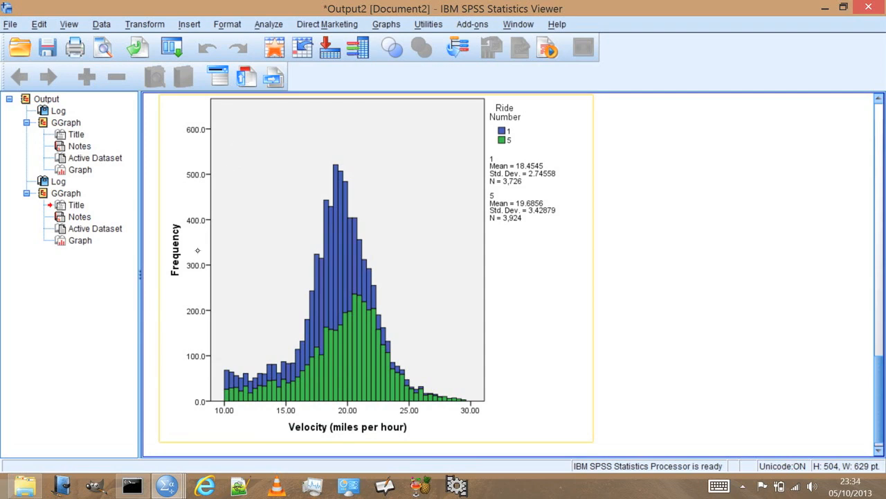
{"action": "mouse_move", "coordinate": [225, 226]}
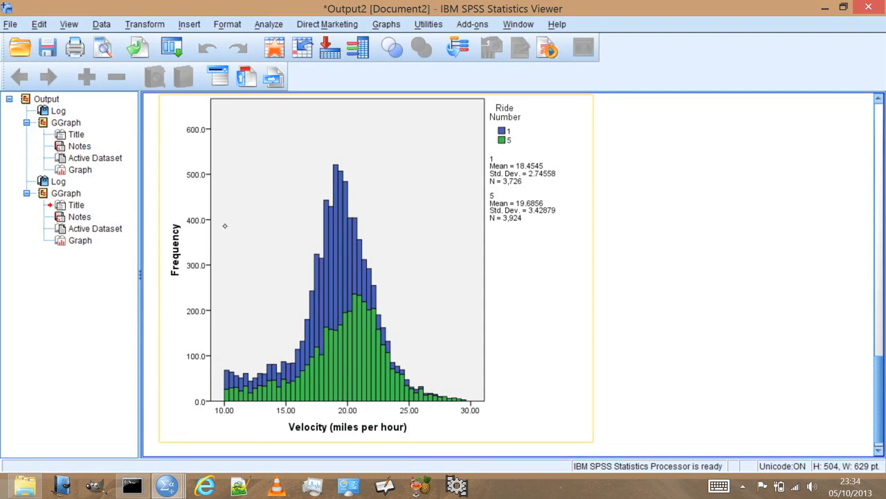
{"action": "mouse_move", "coordinate": [367, 353]}
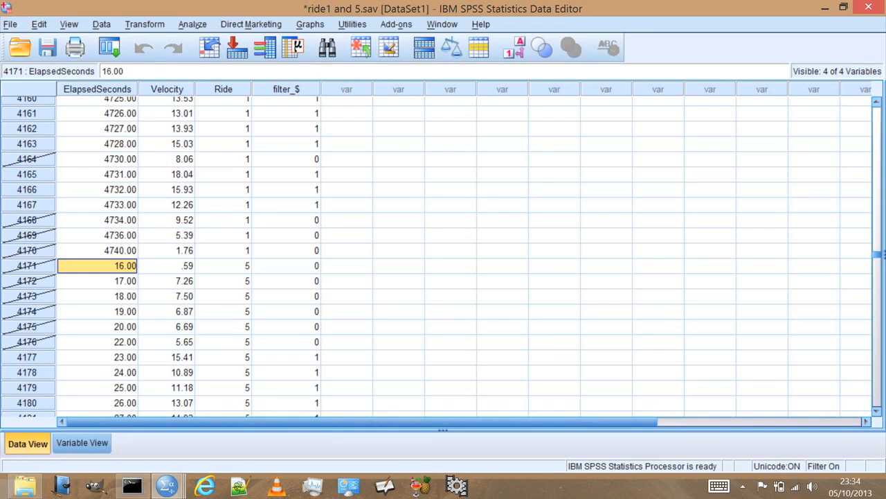
Start an Independent-Samples T Test from Analyze > Compare Means
{"action": "left_click", "coordinate": [193, 25]}
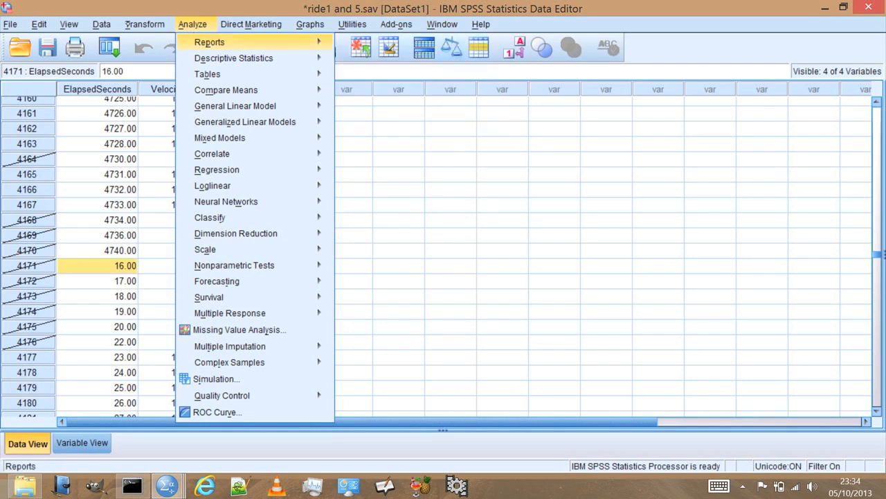
{"action": "mouse_move", "coordinate": [225, 88]}
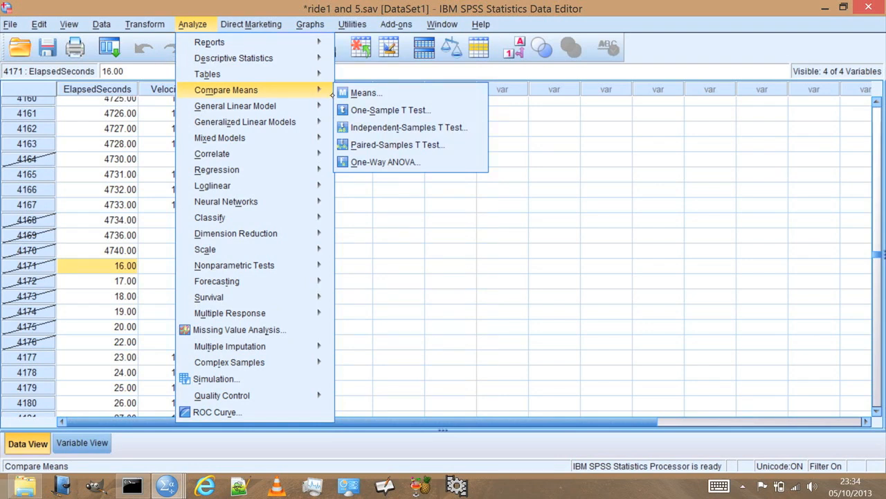
{"action": "mouse_move", "coordinate": [416, 127]}
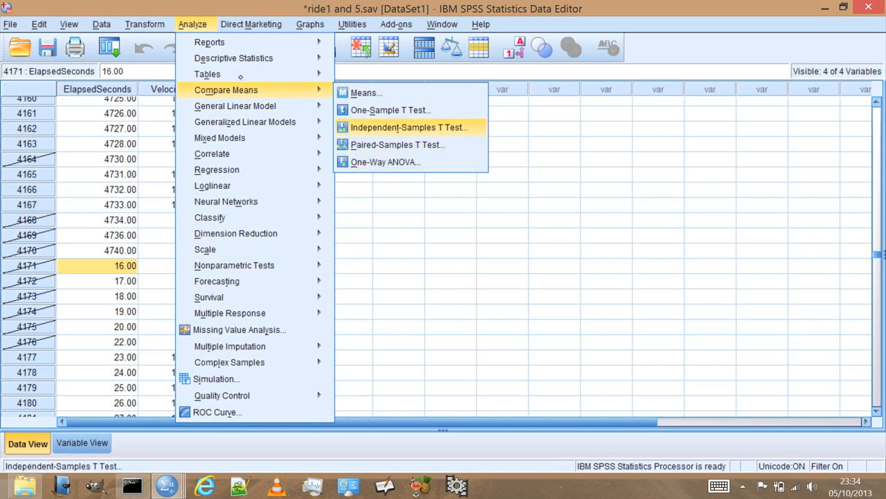
{"action": "mouse_move", "coordinate": [391, 111]}
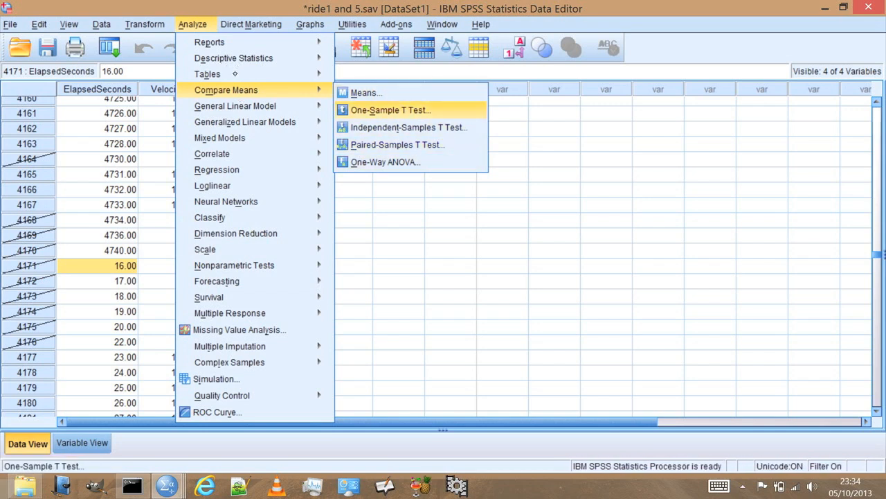
{"action": "mouse_move", "coordinate": [409, 127]}
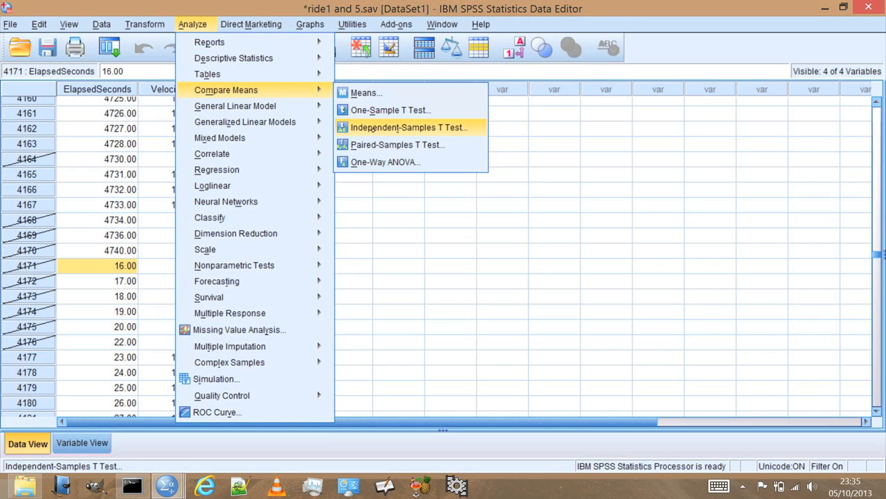
{"action": "left_click", "coordinate": [398, 127]}
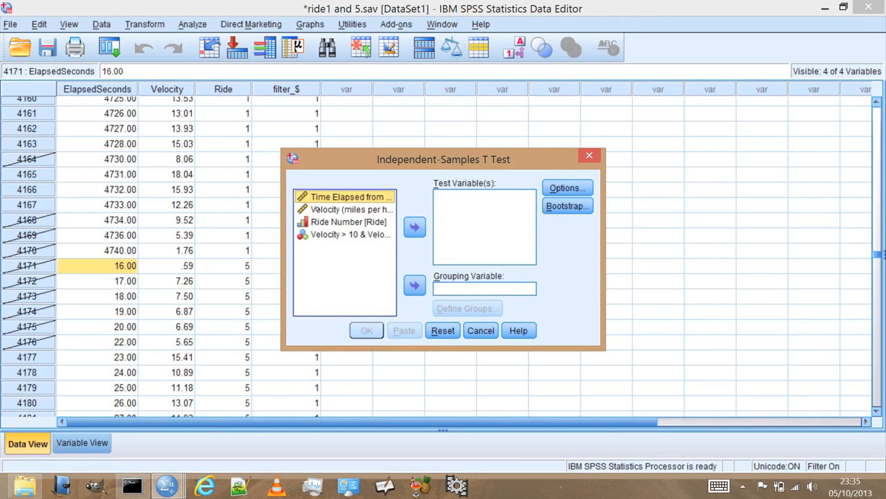
Assign Velocity as test variable and Ride Number as grouping variable, then define the groups
{"action": "left_click", "coordinate": [349, 209]}
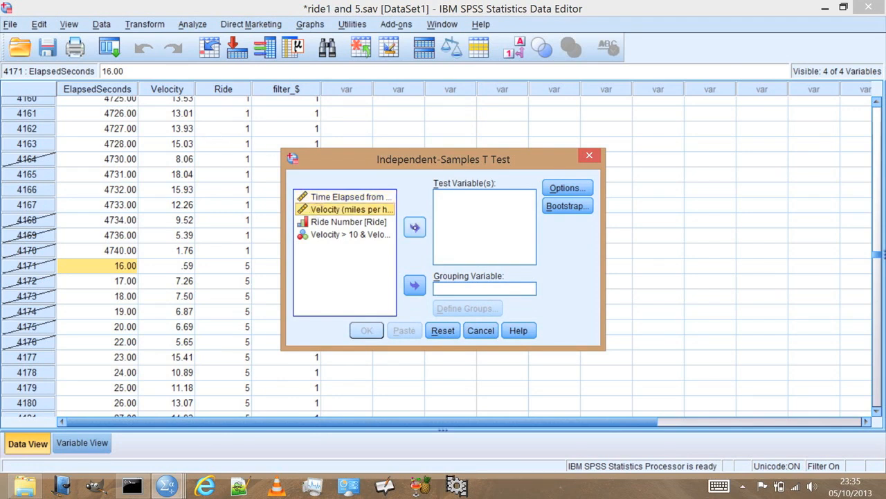
{"action": "left_click", "coordinate": [416, 227]}
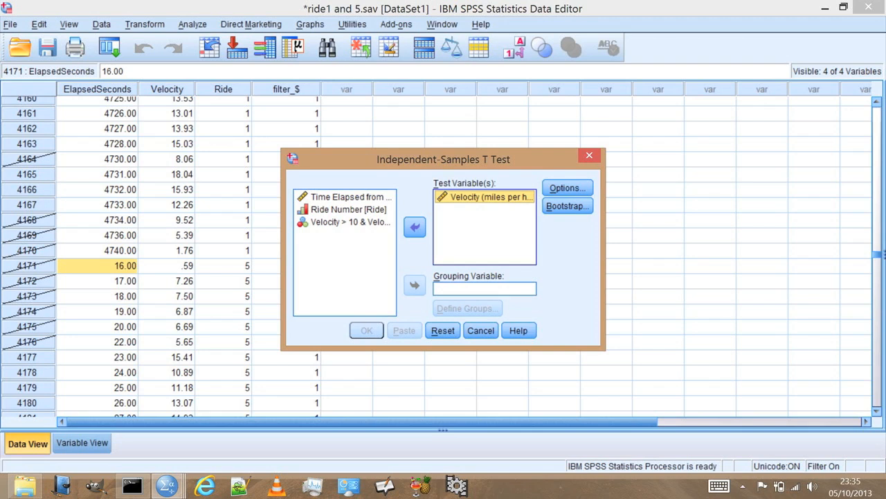
{"action": "mouse_move", "coordinate": [235, 140]}
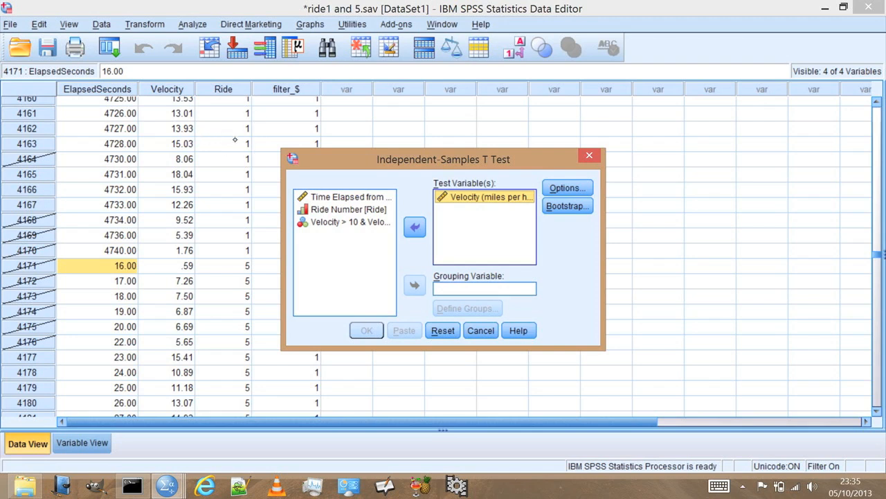
{"action": "left_click", "coordinate": [349, 209]}
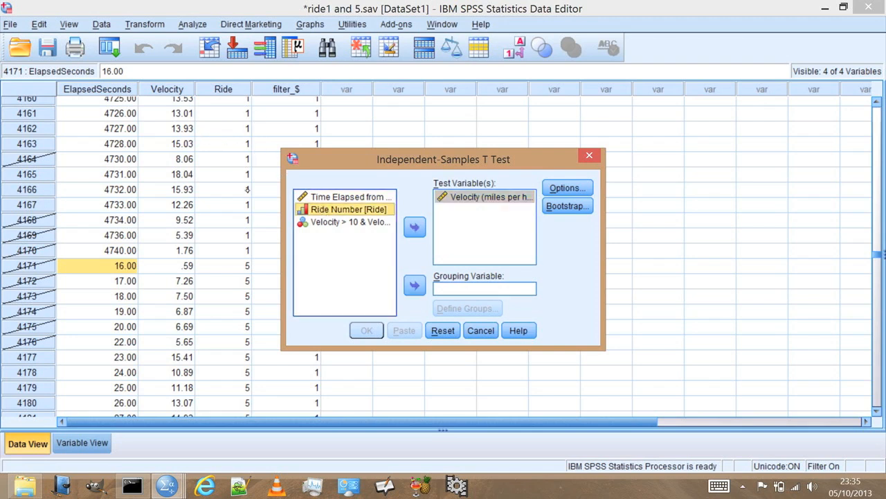
{"action": "mouse_move", "coordinate": [266, 189]}
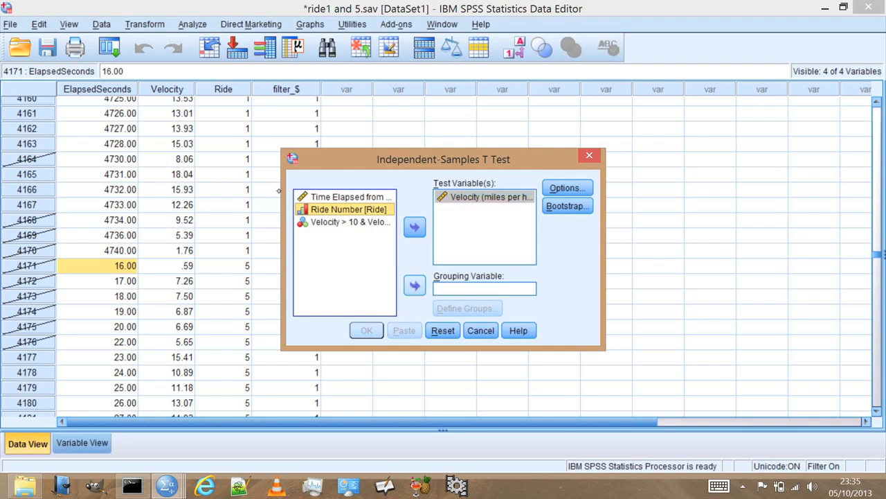
{"action": "left_click", "coordinate": [415, 285]}
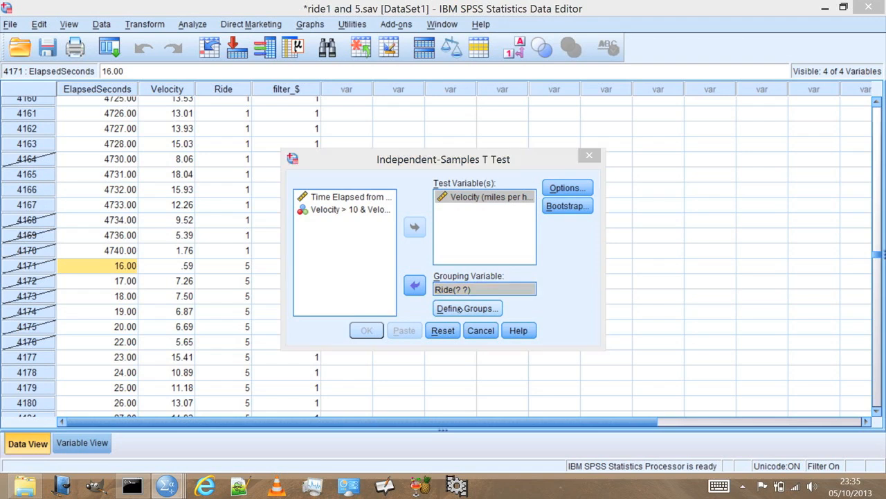
{"action": "left_click", "coordinate": [466, 307]}
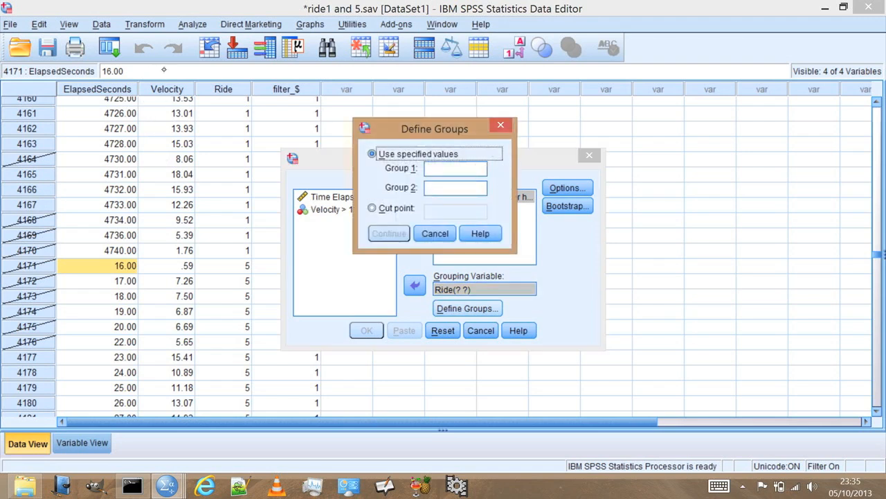
{"action": "mouse_move", "coordinate": [286, 89]}
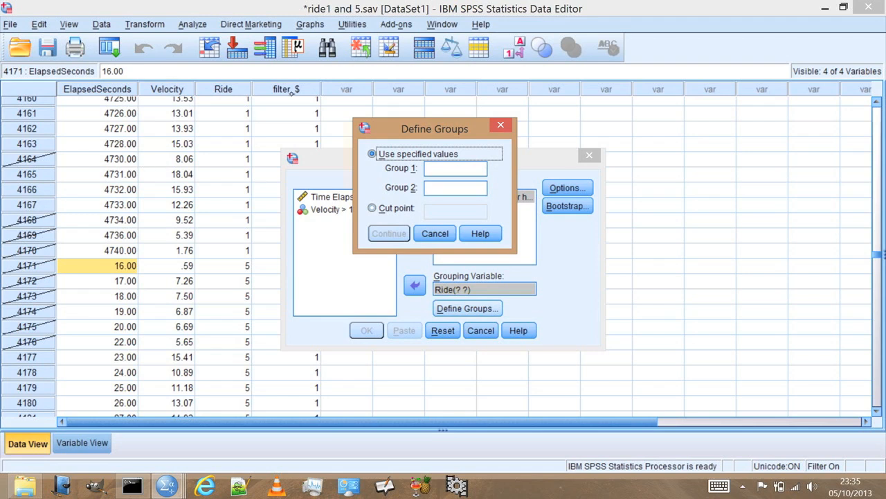
Define Group 1 as ride 1 and Group 2 as ride 5 and confirm
{"action": "left_click", "coordinate": [455, 169]}
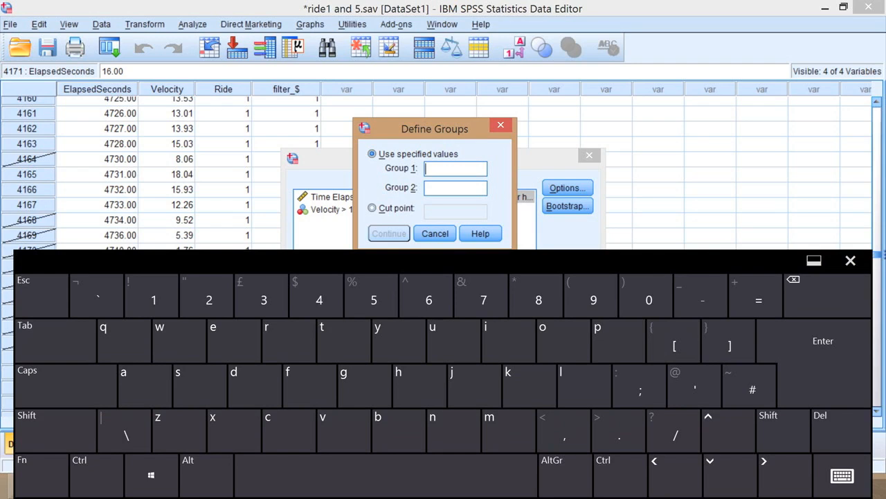
{"action": "type", "text": "1"}
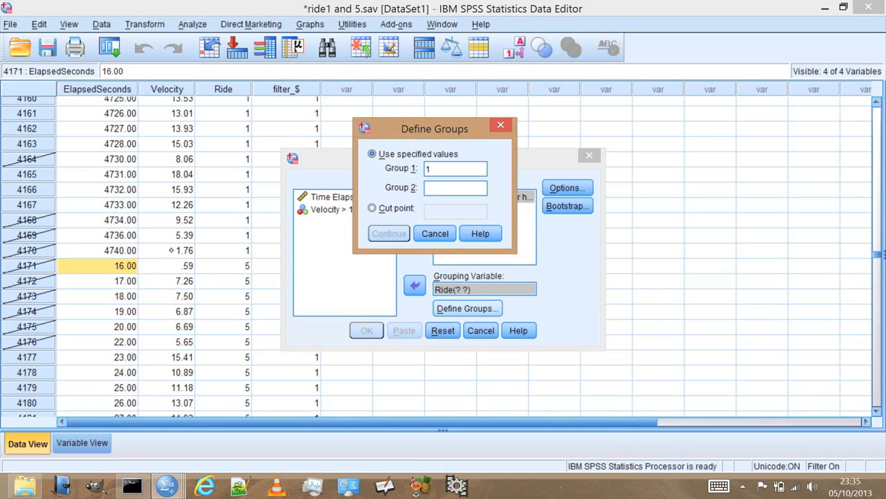
{"action": "mouse_move", "coordinate": [298, 122]}
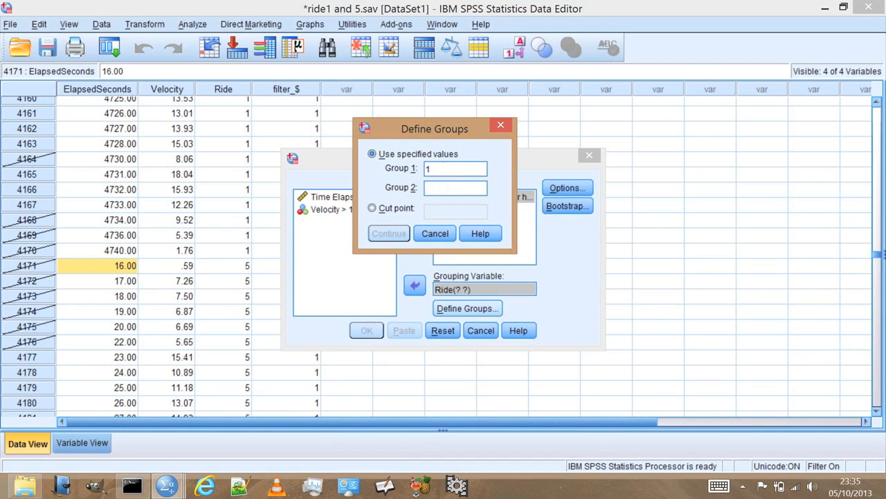
{"action": "type", "text": "5"}
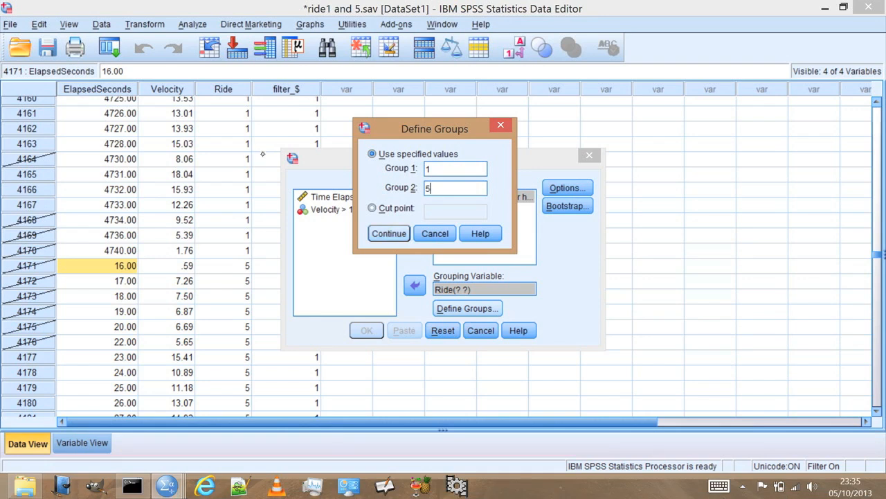
{"action": "left_click", "coordinate": [387, 233]}
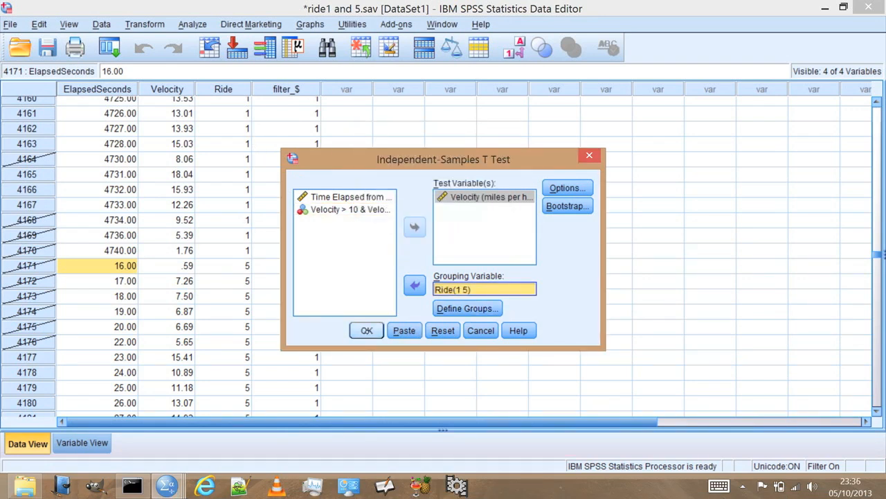
Run the t-test and view the ride 1 vs 5 velocity result (t = -17.28, p < .001)
{"action": "left_click", "coordinate": [365, 330]}
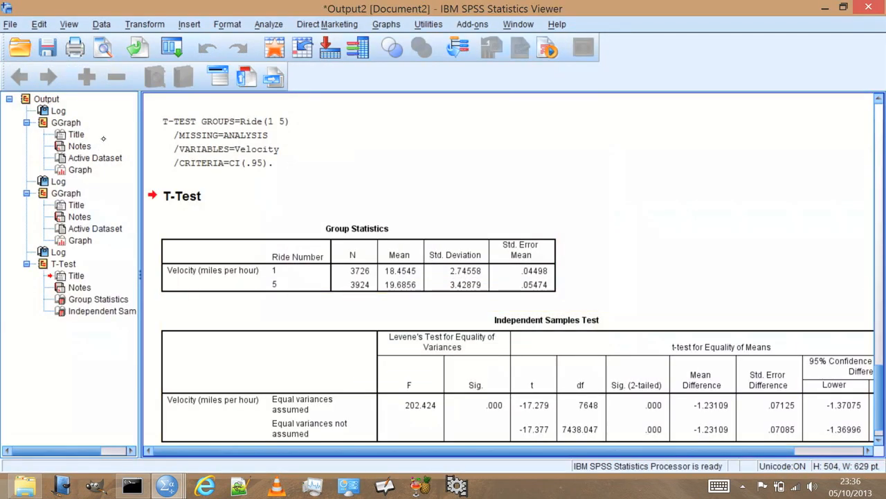
{"action": "left_click", "coordinate": [181, 195]}
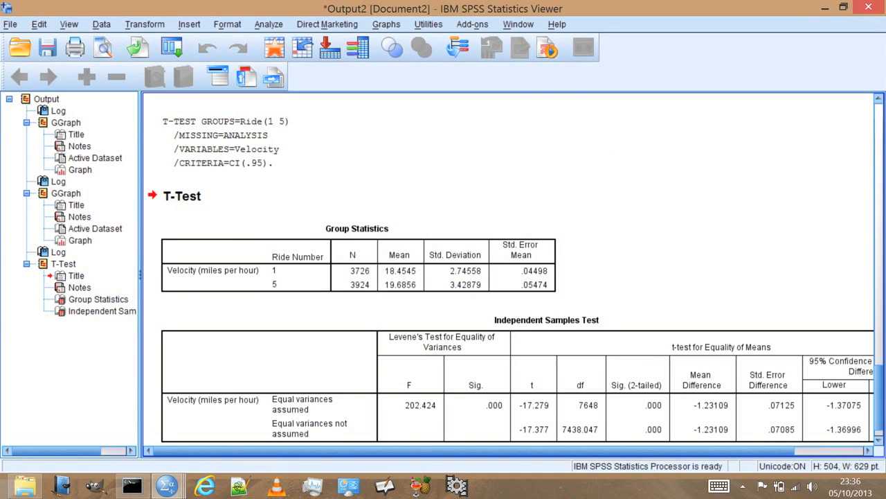
{"action": "scroll", "scroll_direction": "down", "scroll_amount": 3}
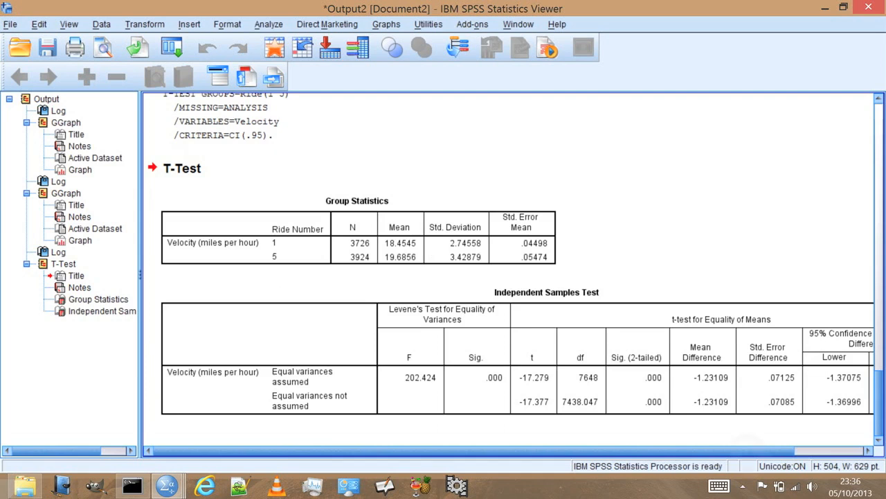
{"action": "scroll", "scroll_direction": "right", "scroll_amount": 3}
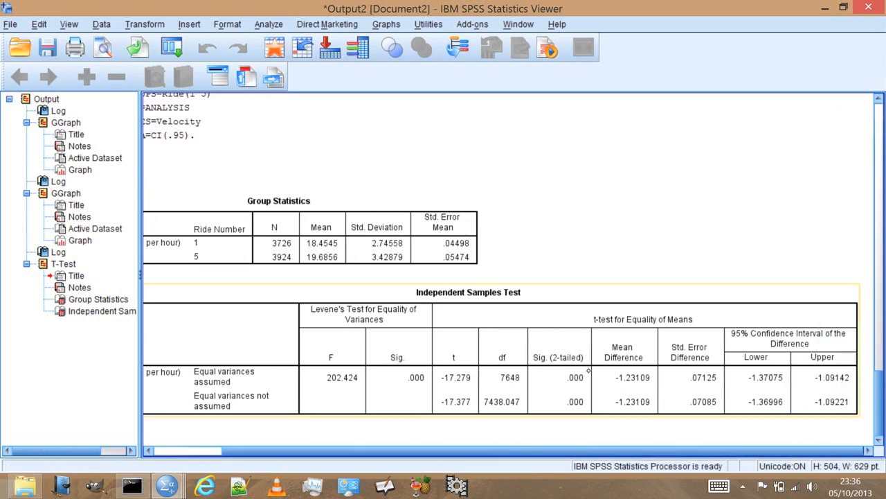
{"action": "mouse_move", "coordinate": [372, 277]}
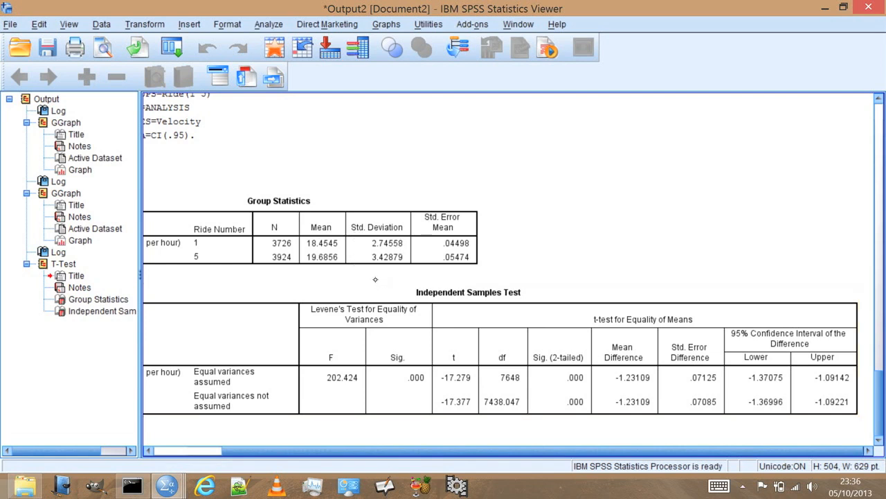
{"action": "left_click", "coordinate": [577, 377]}
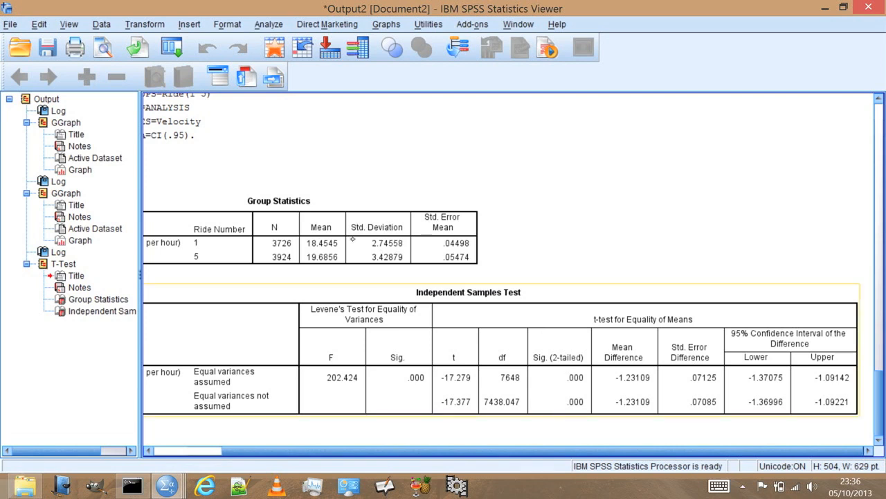
{"action": "mouse_move", "coordinate": [386, 262]}
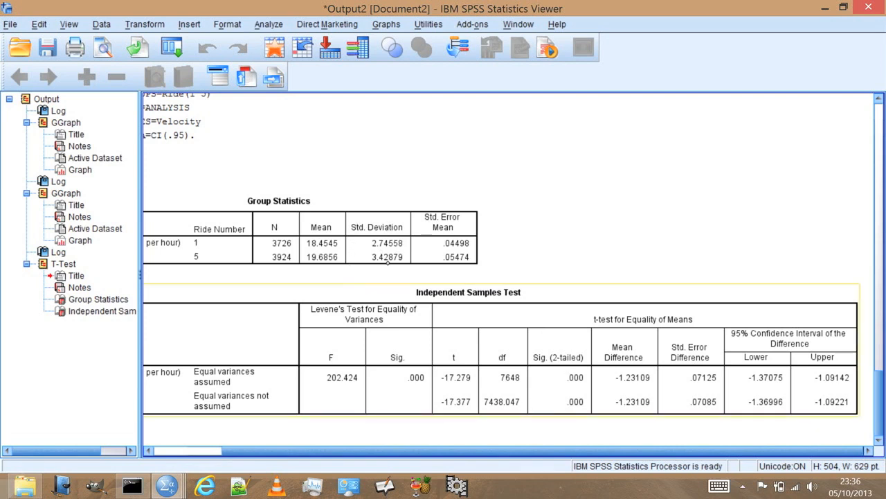
{"action": "mouse_move", "coordinate": [377, 279]}
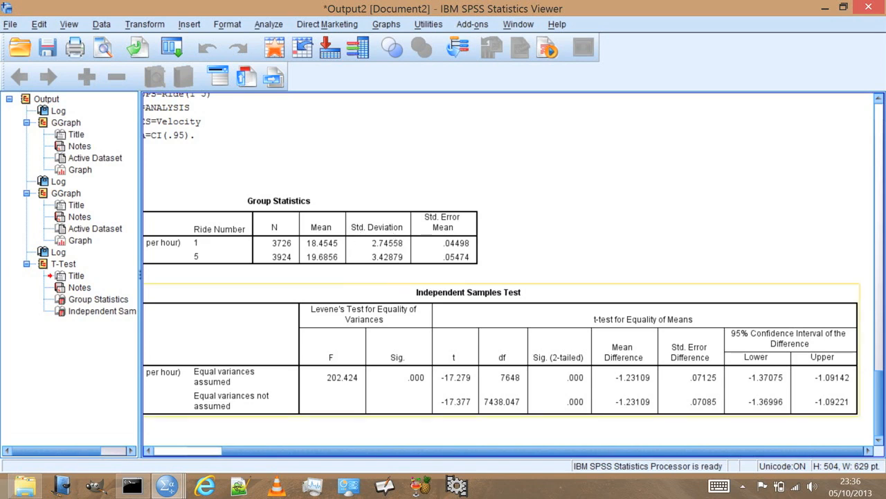
{"action": "mouse_move", "coordinate": [579, 354]}
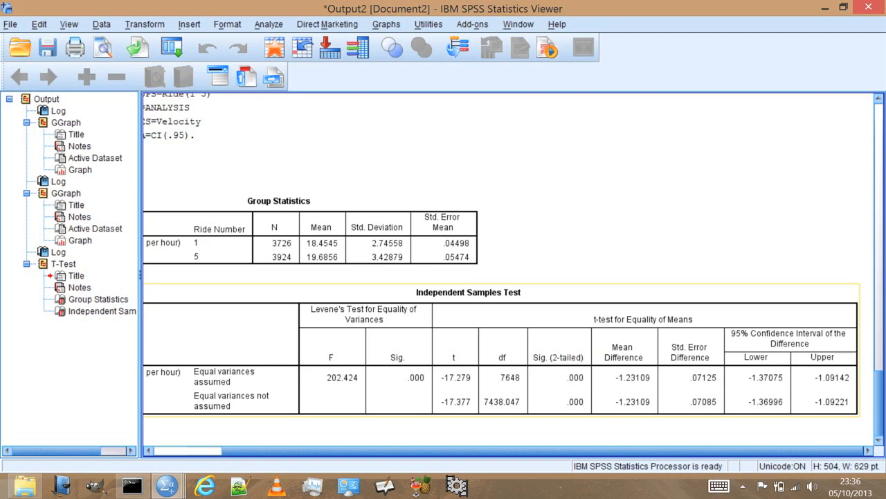
{"action": "mouse_move", "coordinate": [382, 270]}
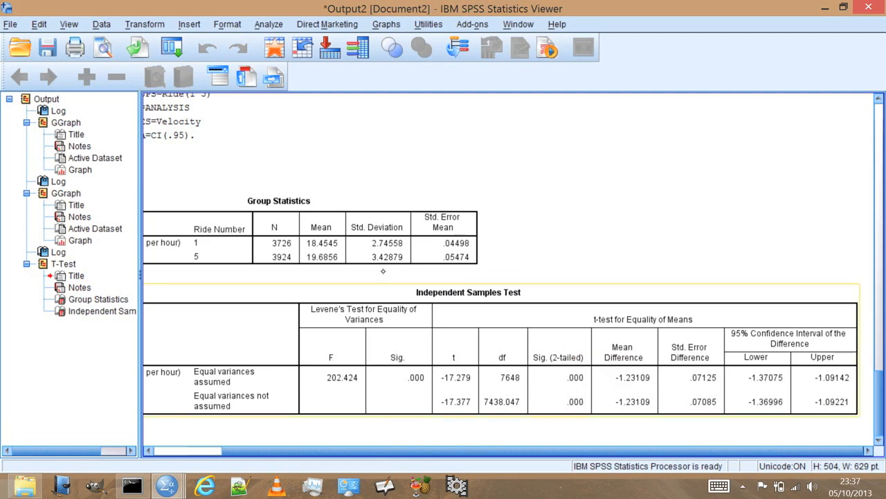
{"action": "mouse_move", "coordinate": [540, 402]}
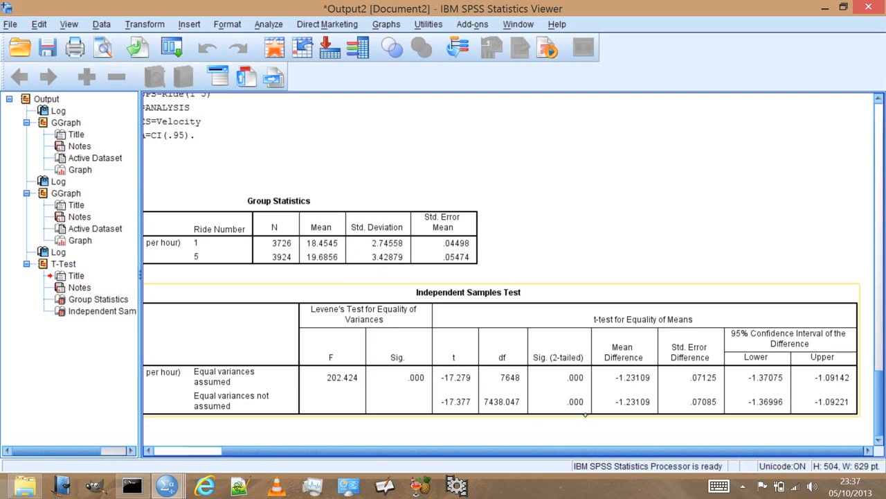
{"action": "mouse_move", "coordinate": [340, 276]}
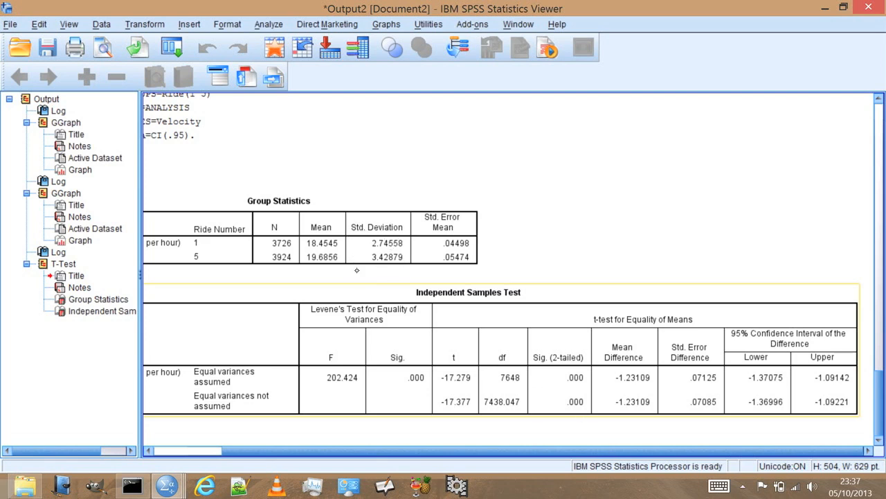